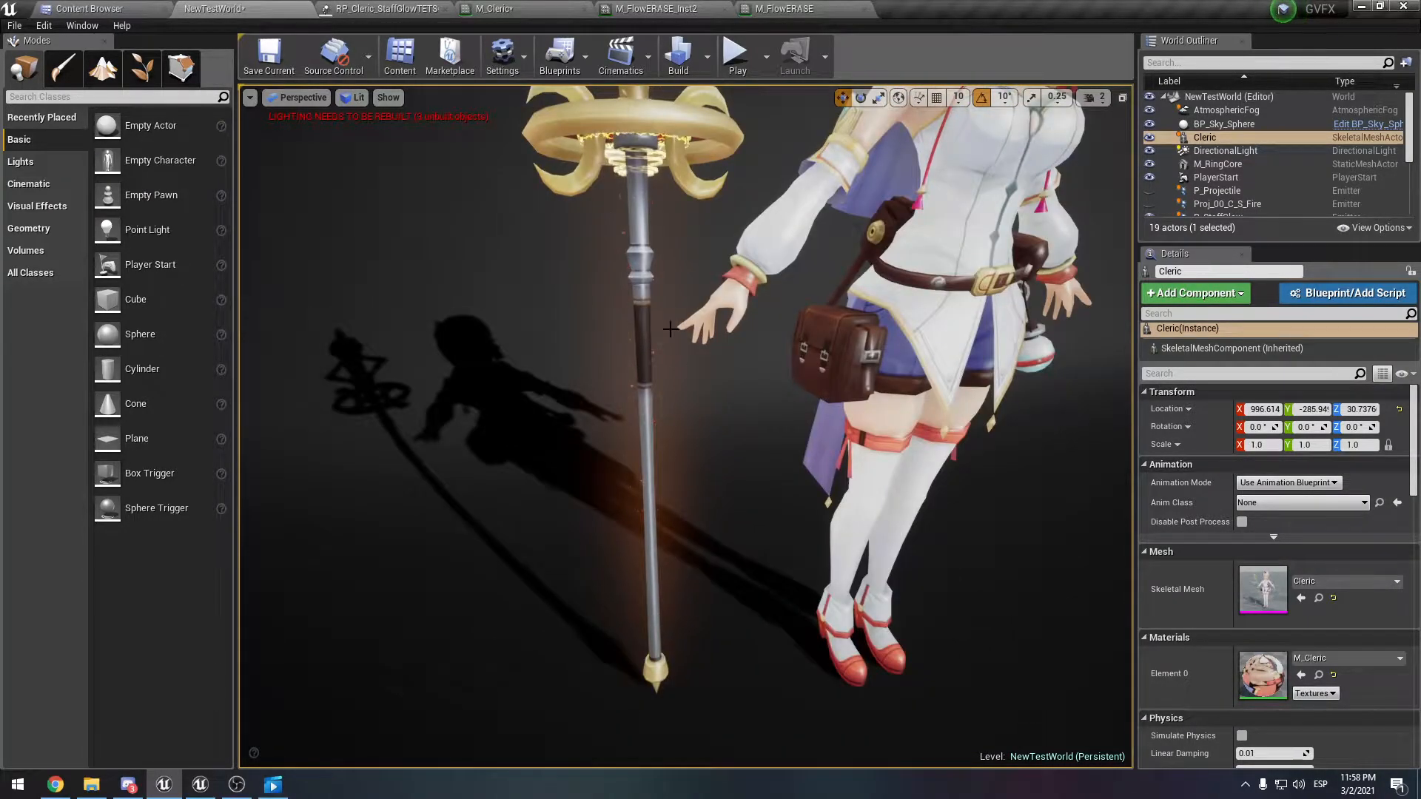
- Switch from the level viewport to the RP_Cleric_StaffGlow particle system in Cascade
{"action": "left_click", "coordinate": [381, 8]}
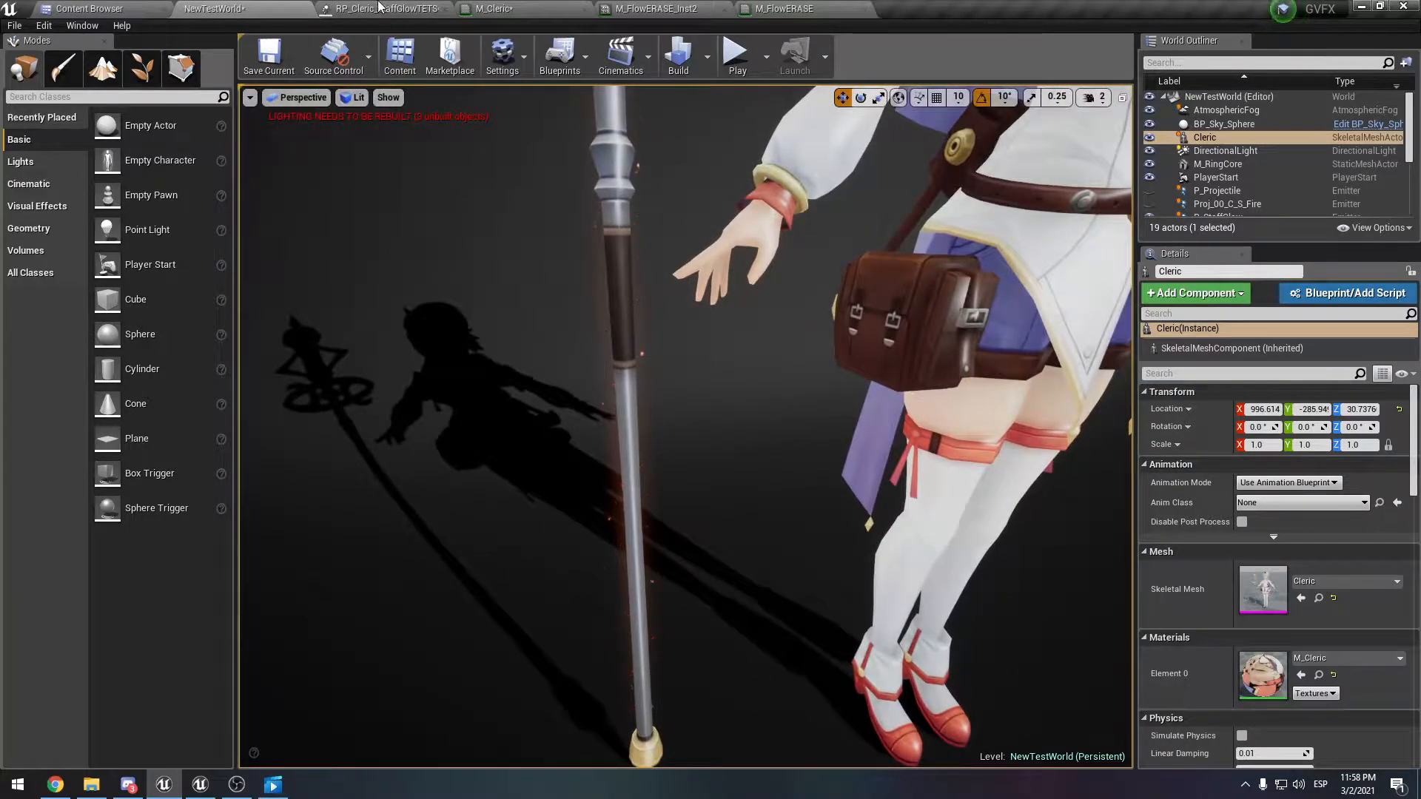
{"action": "left_click", "coordinate": [381, 9]}
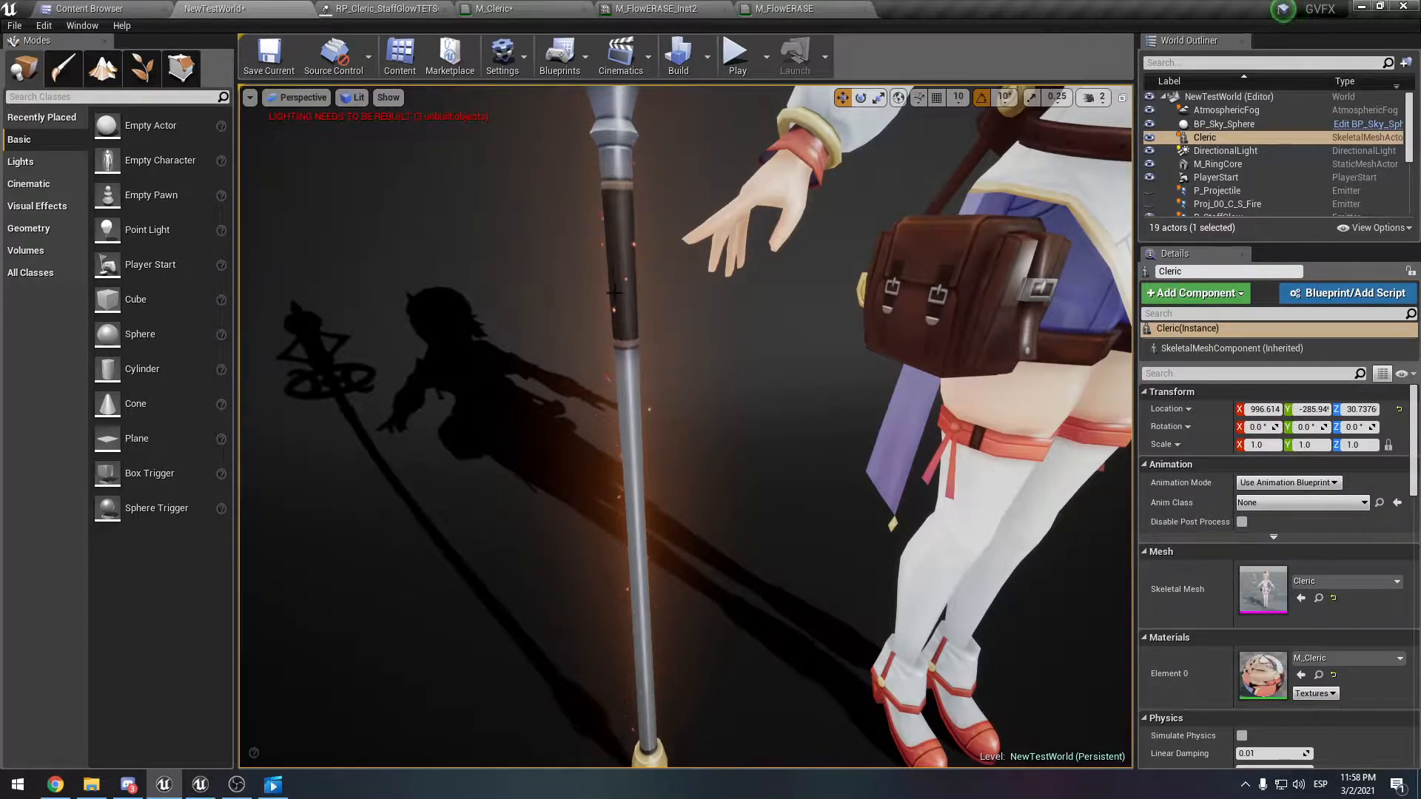
{"action": "left_click", "coordinate": [380, 9]}
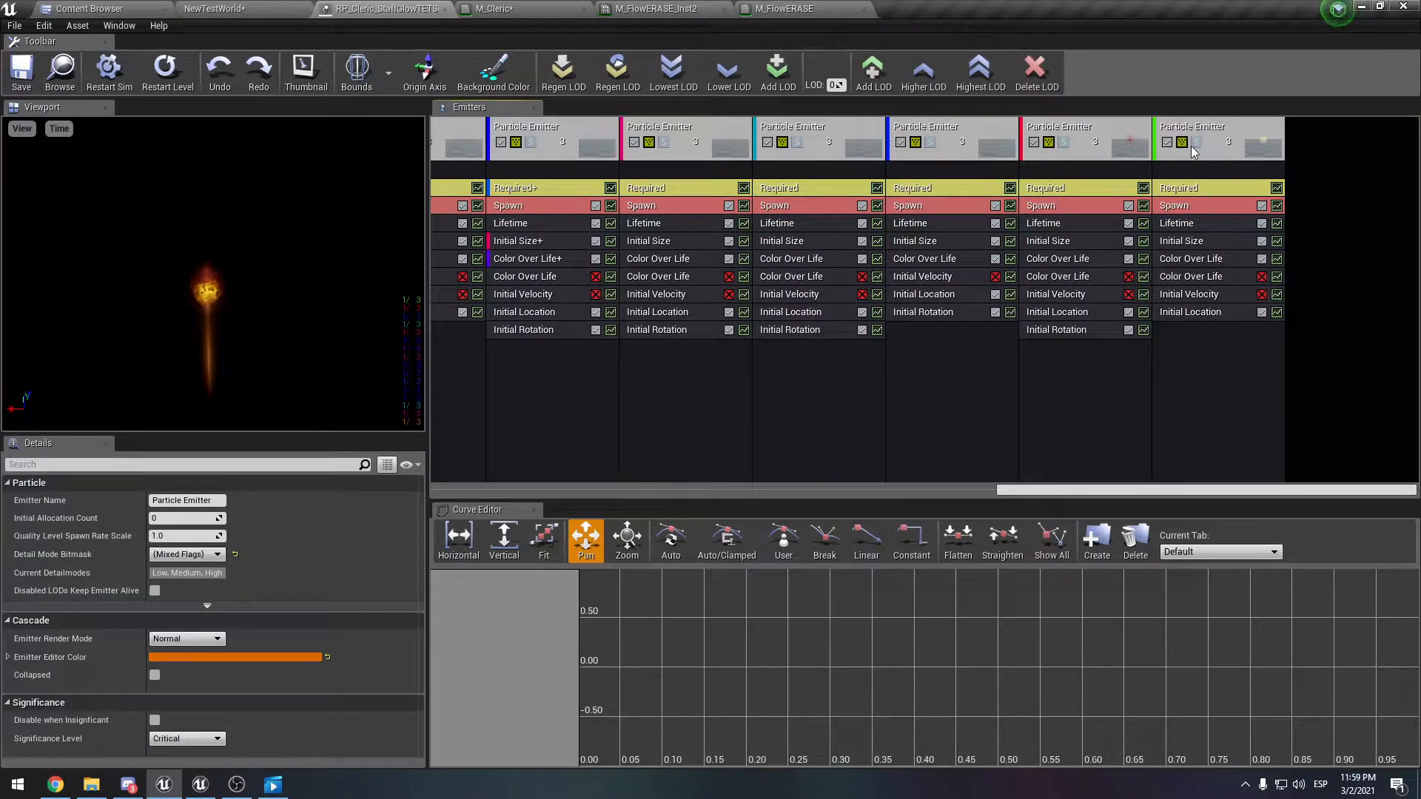
- Select the emitter using M_FlowERASE_Inst2 and view the M_FlowERASE node graph
{"action": "left_click", "coordinate": [1086, 139]}
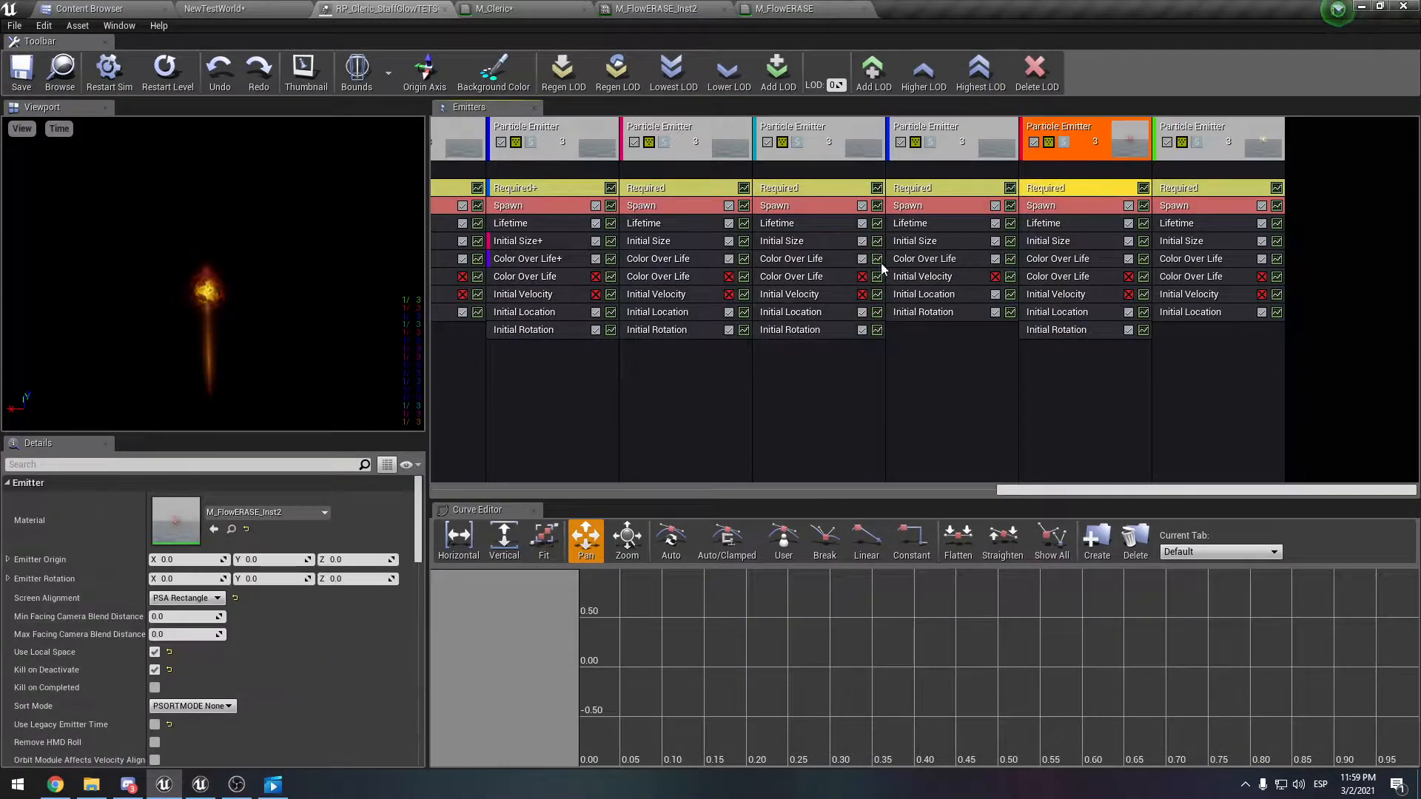
{"action": "left_click", "coordinate": [655, 9]}
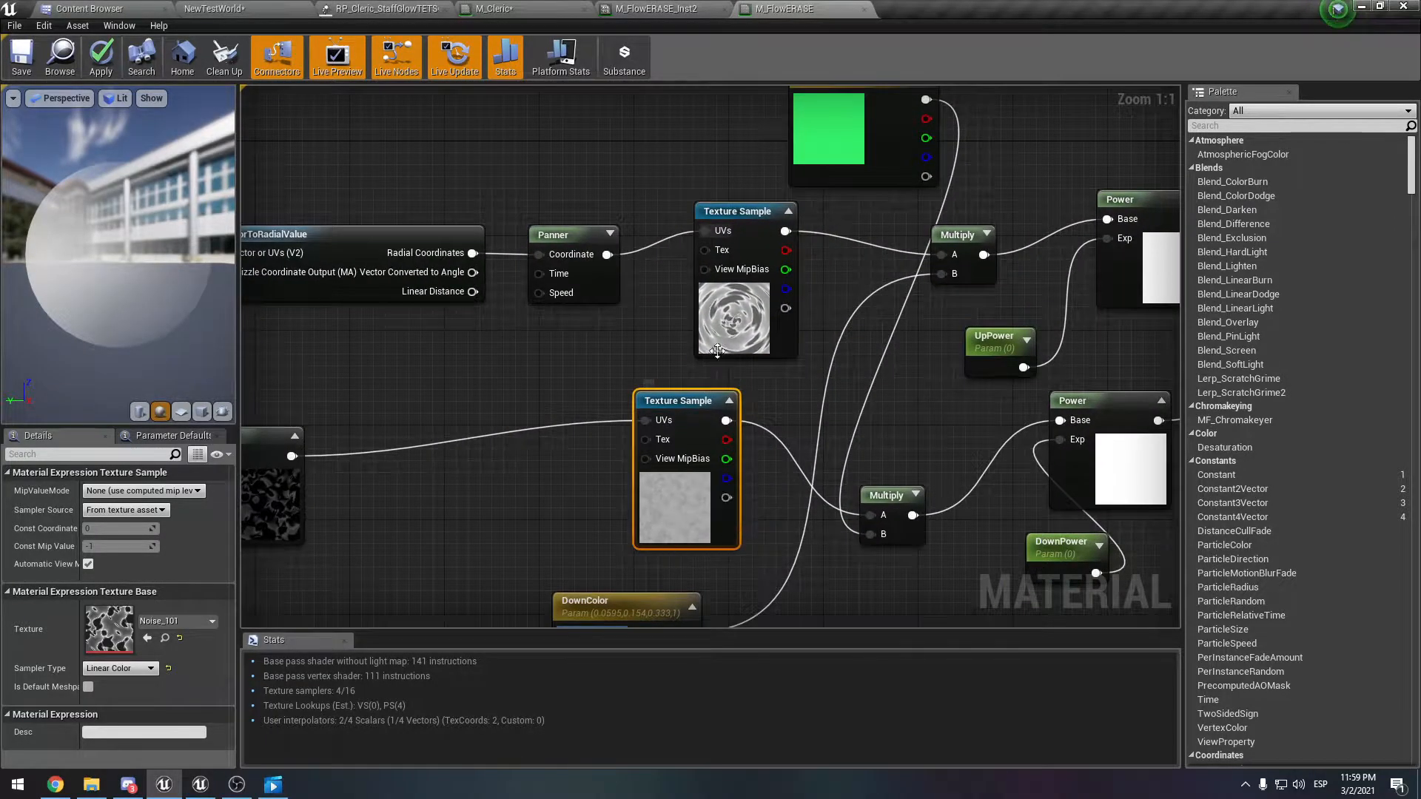
{"action": "mouse_move", "coordinate": [717, 354]}
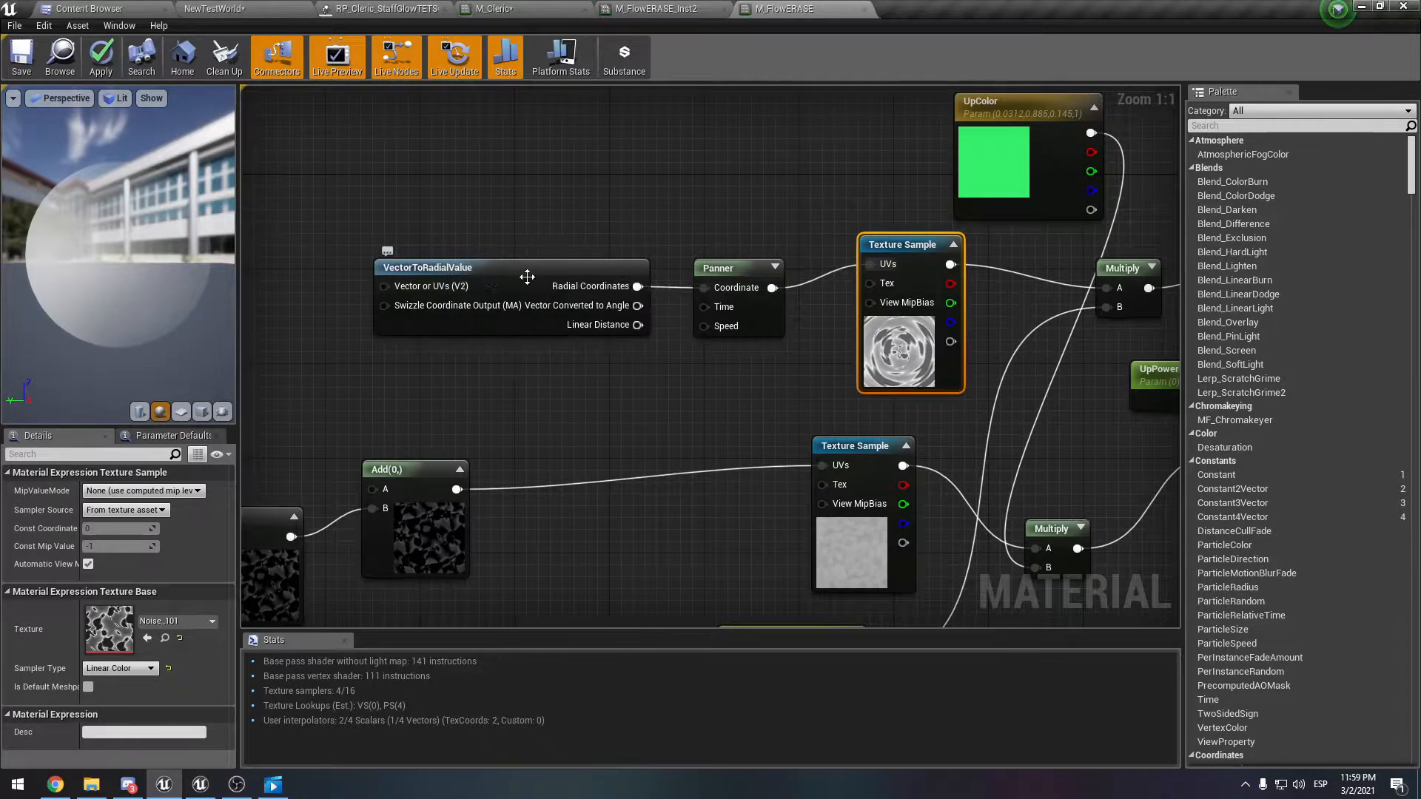
{"action": "mouse_move", "coordinate": [884, 354]}
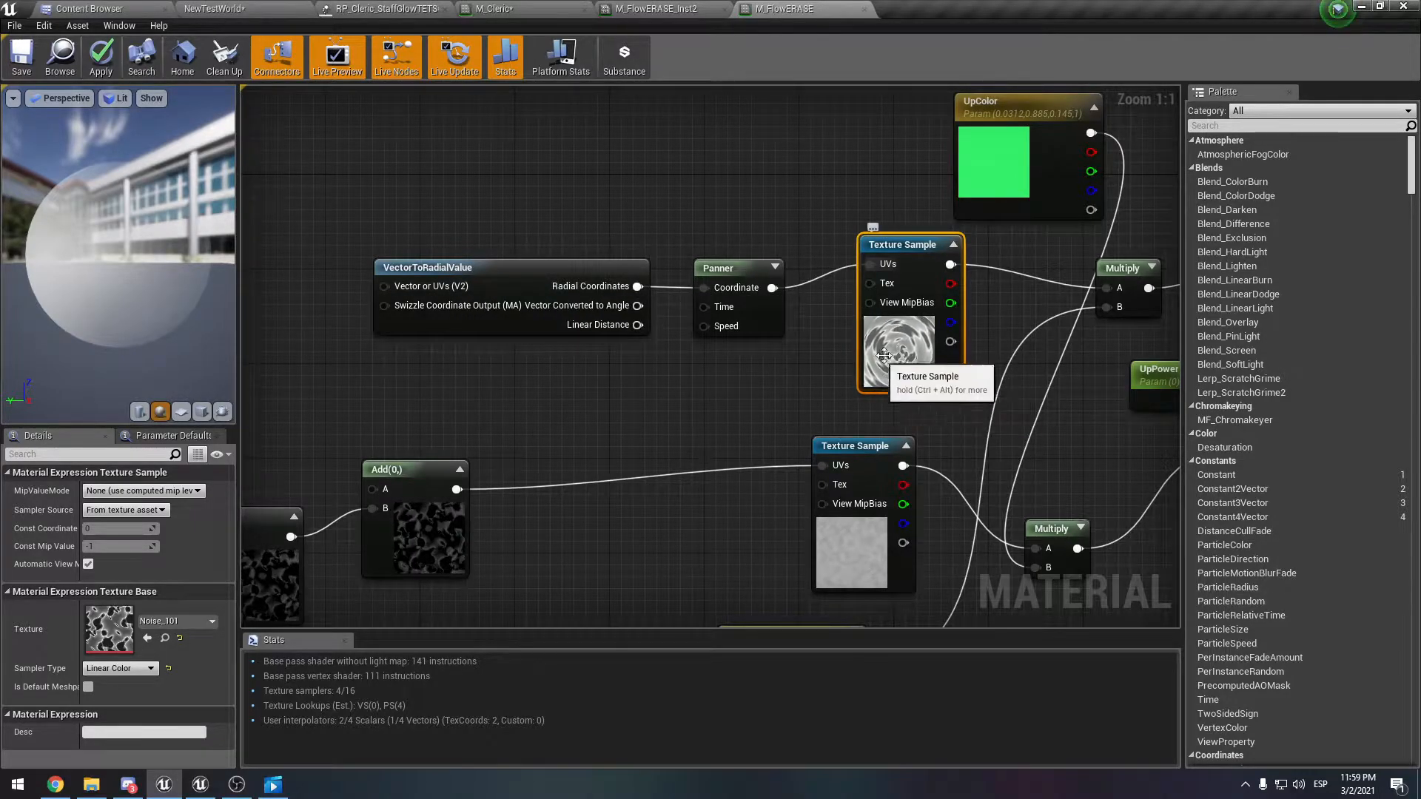
{"action": "mouse_move", "coordinate": [913, 367]}
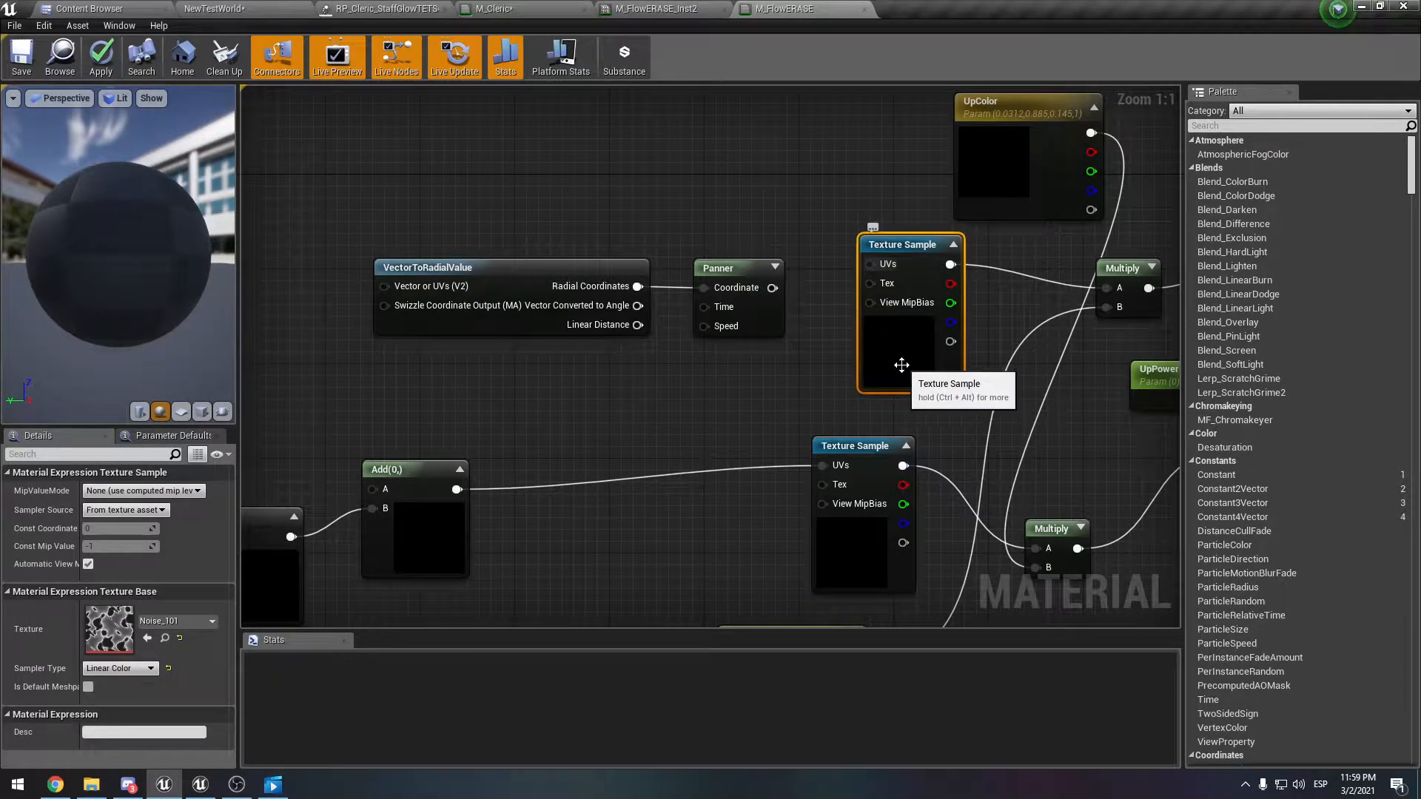
{"action": "left_click", "coordinate": [100, 57]}
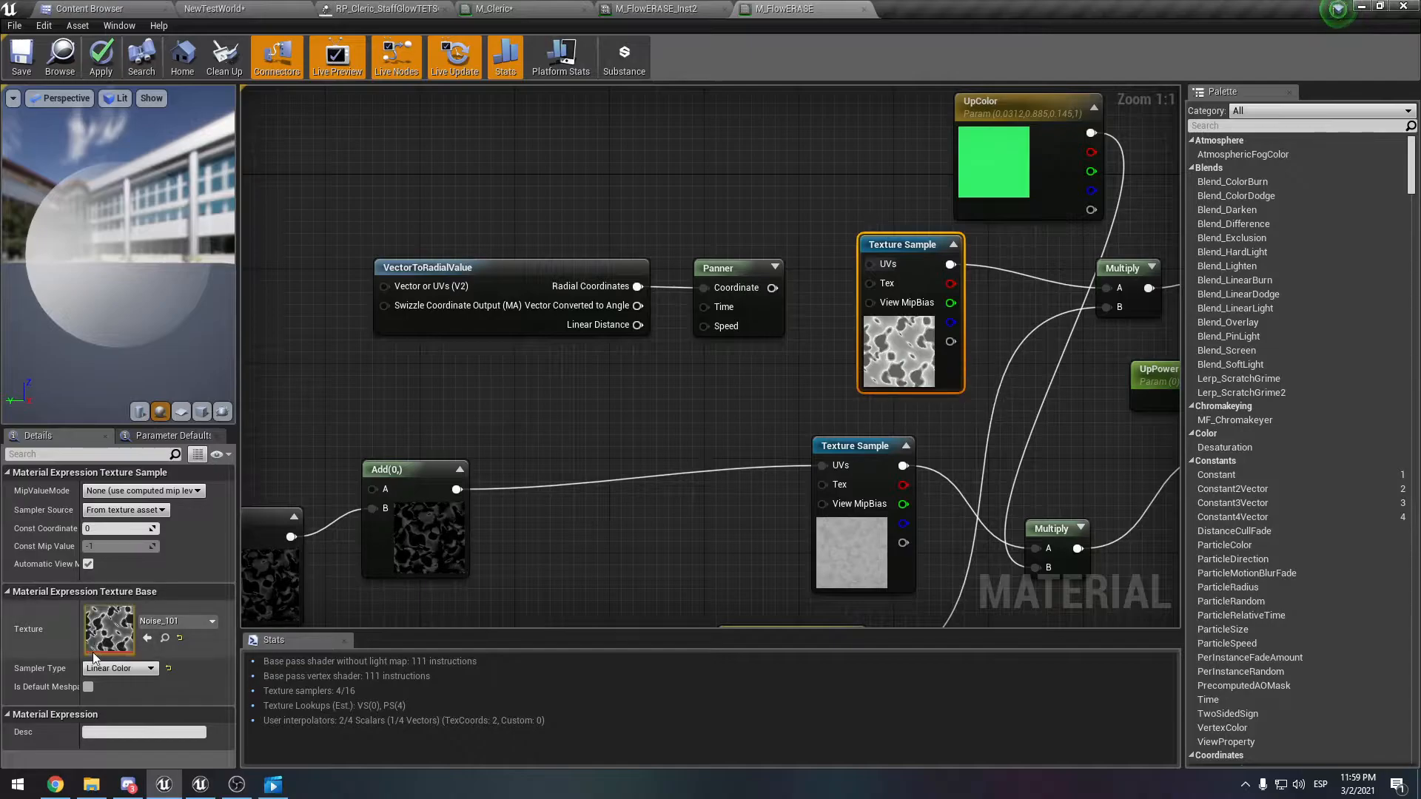
{"action": "mouse_move", "coordinate": [898, 349]}
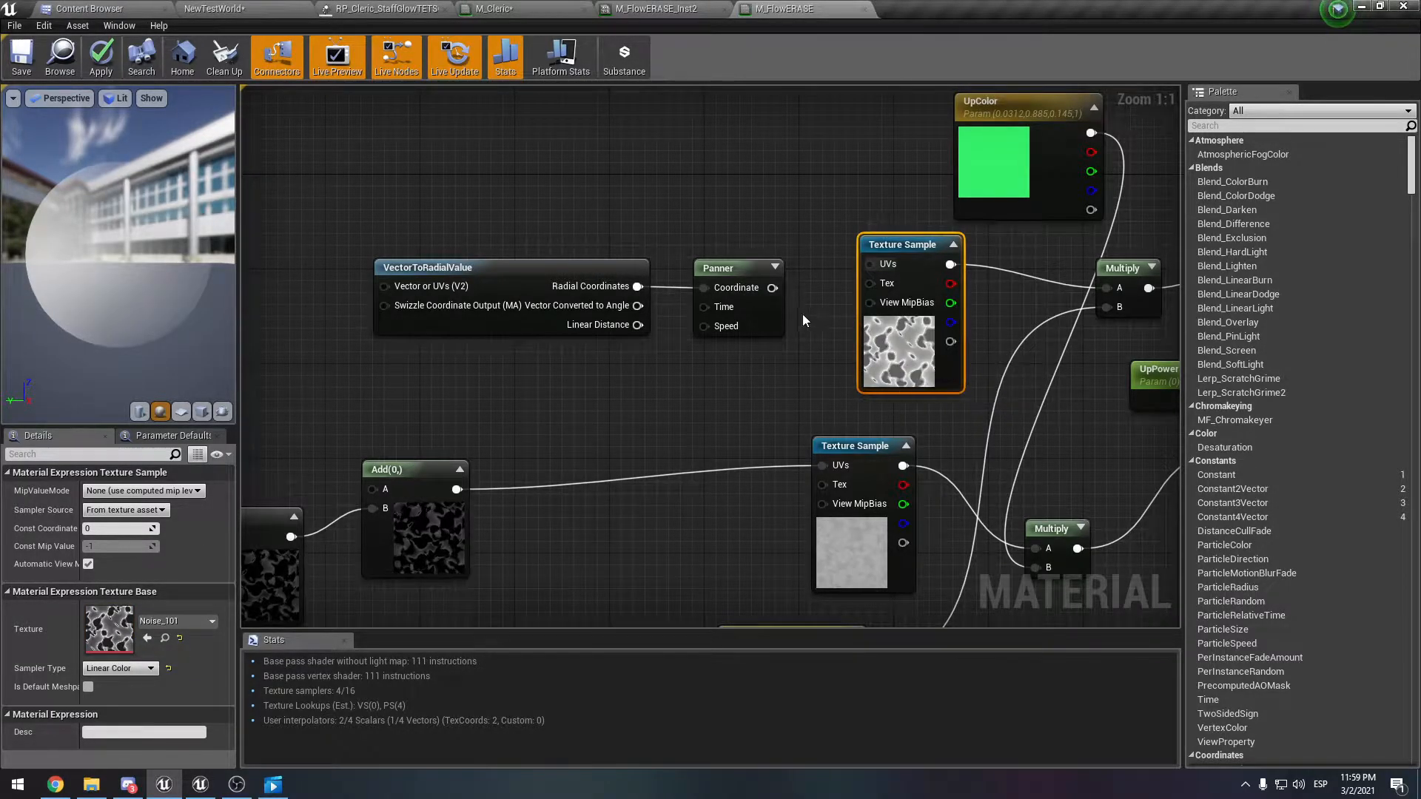
{"action": "mouse_move", "coordinate": [772, 287]}
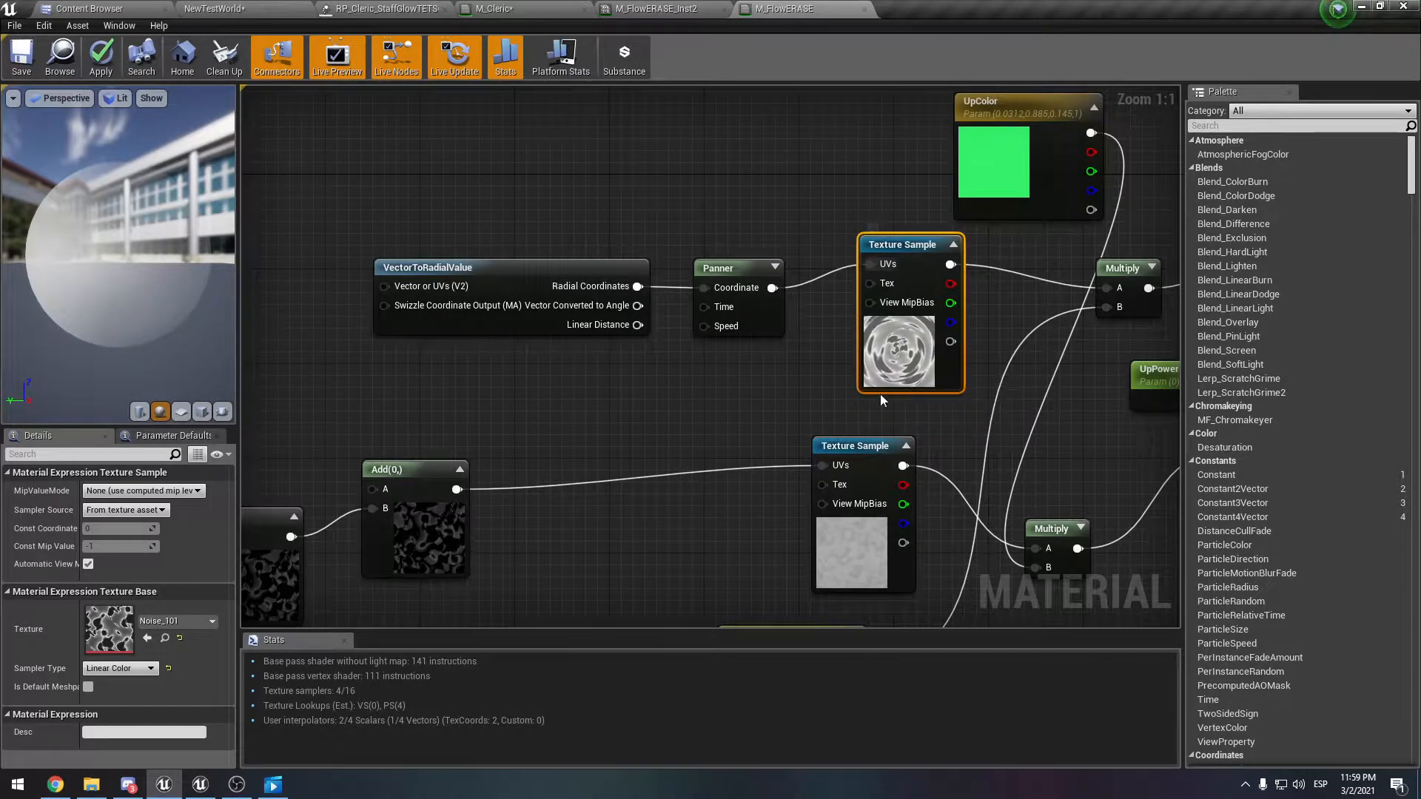
{"action": "mouse_move", "coordinate": [897, 353]}
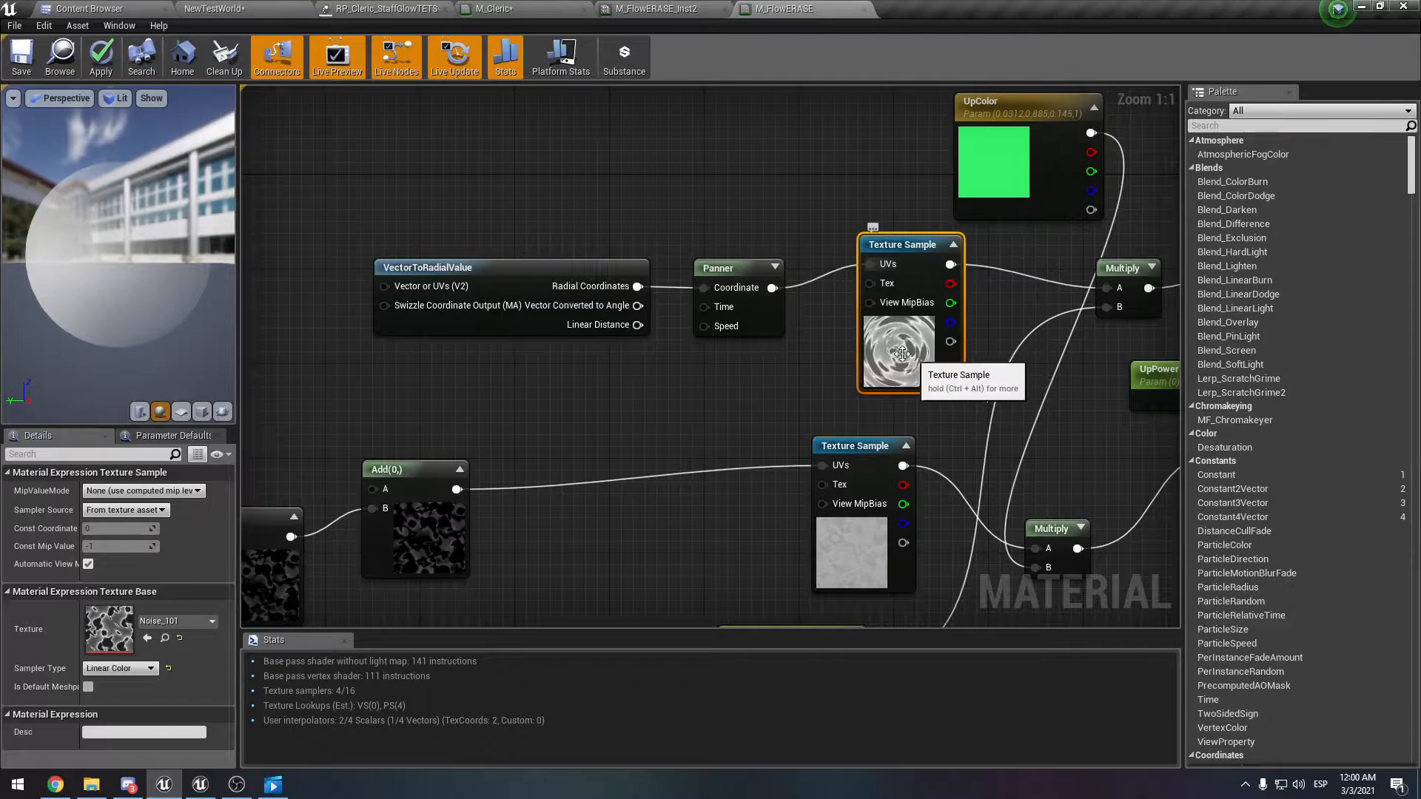
- Review the M_FlowERASE graph's Texture Sample, Depth Fade and output branches
{"action": "scroll", "scroll_direction": "down", "scroll_amount": 3}
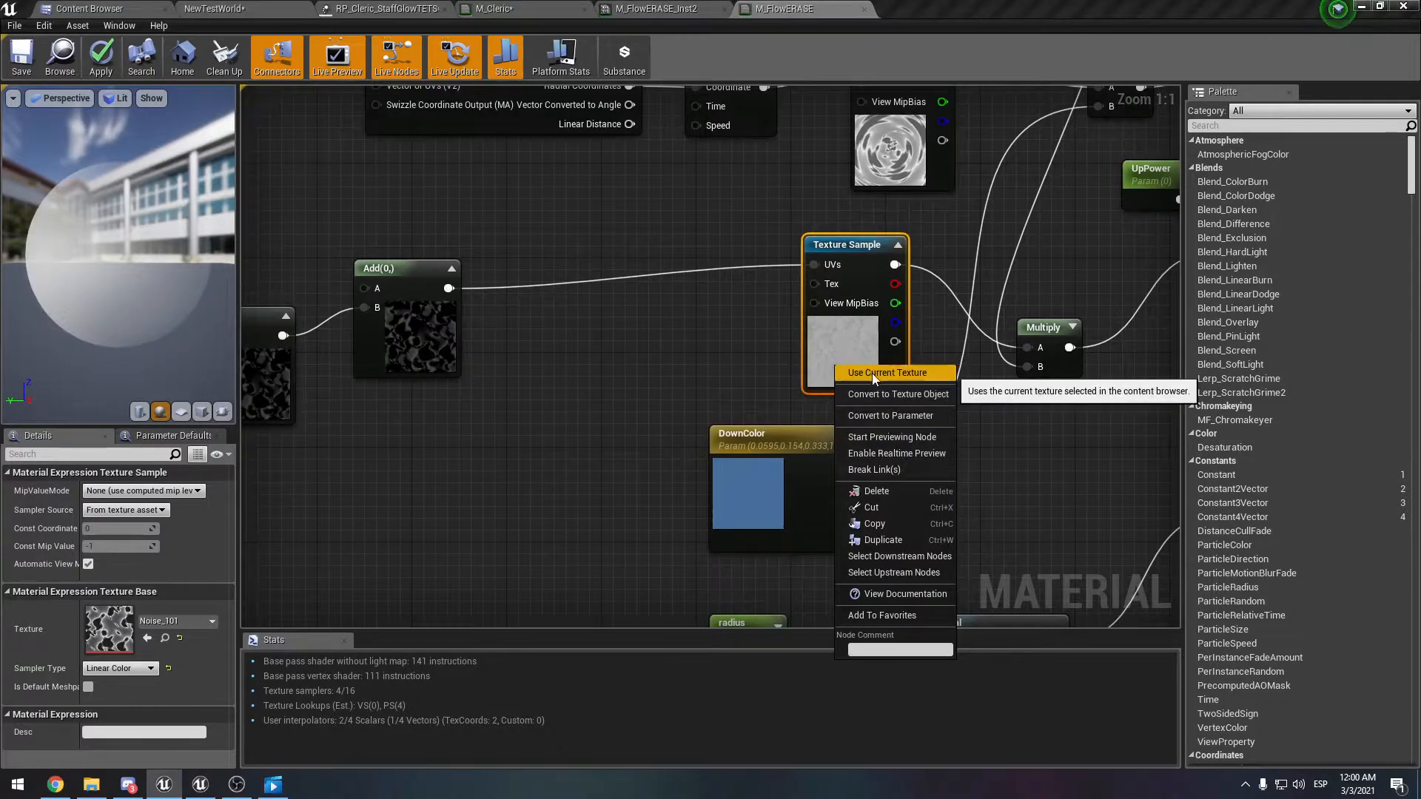
{"action": "left_click", "coordinate": [892, 437]}
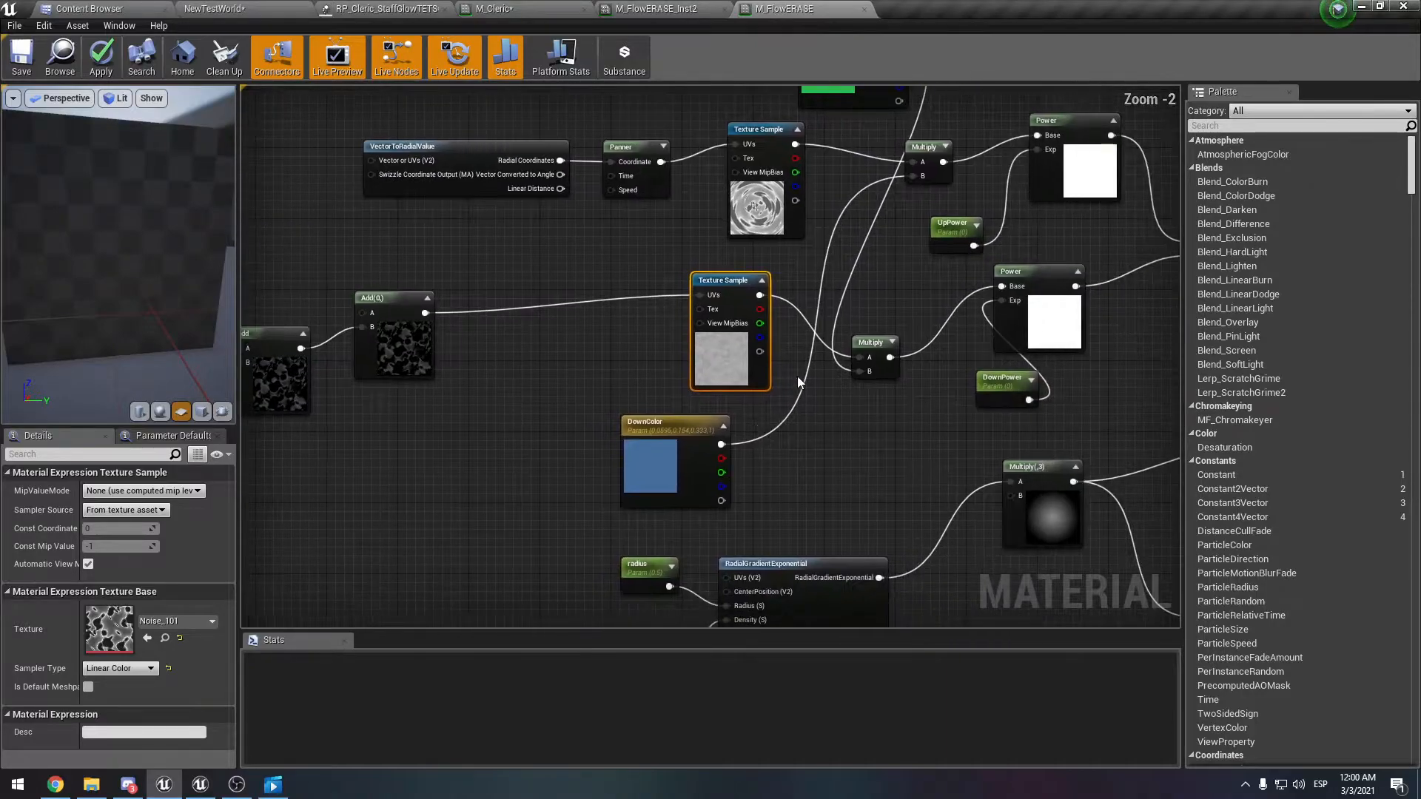
{"action": "scroll", "scroll_direction": "down", "scroll_amount": 3}
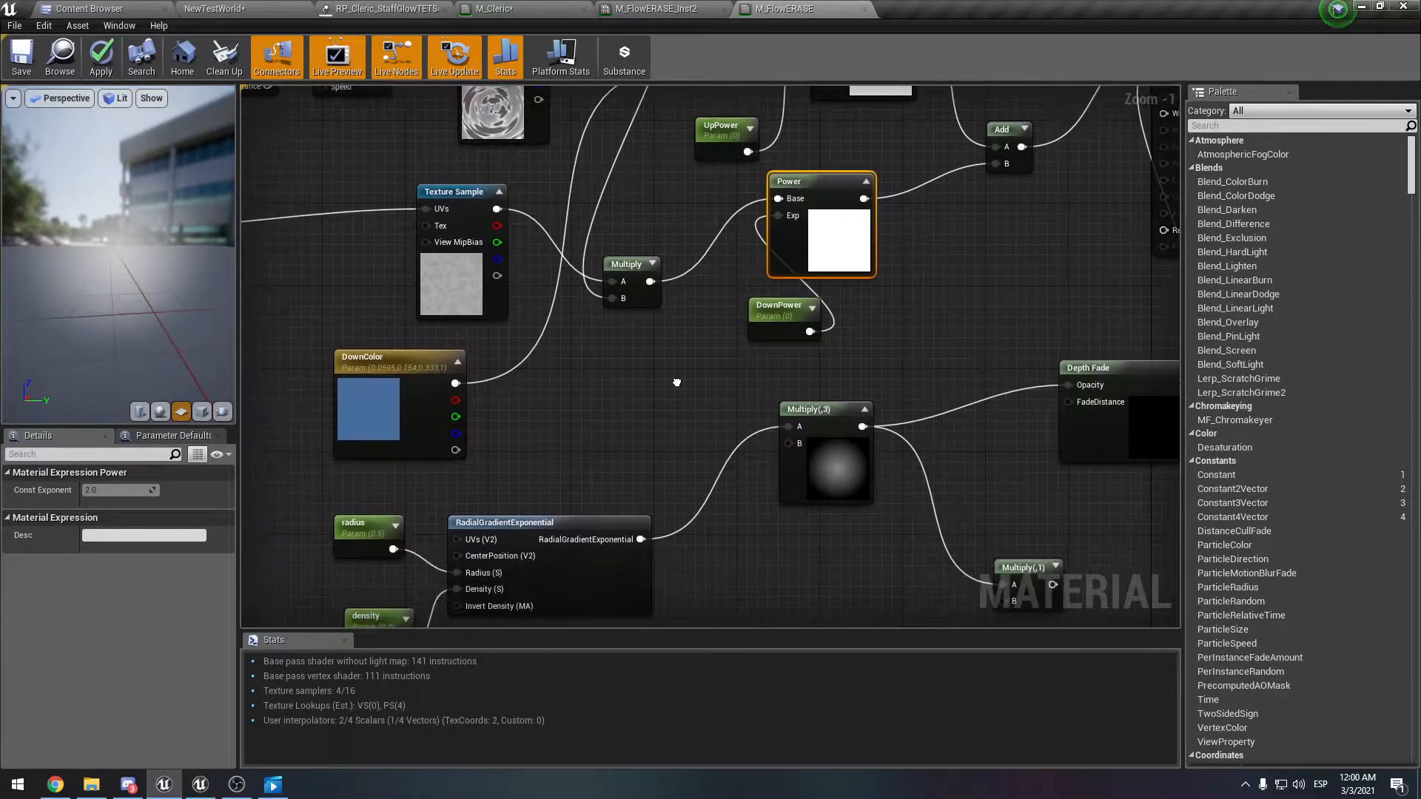
{"action": "scroll", "scroll_direction": "down", "scroll_amount": 3}
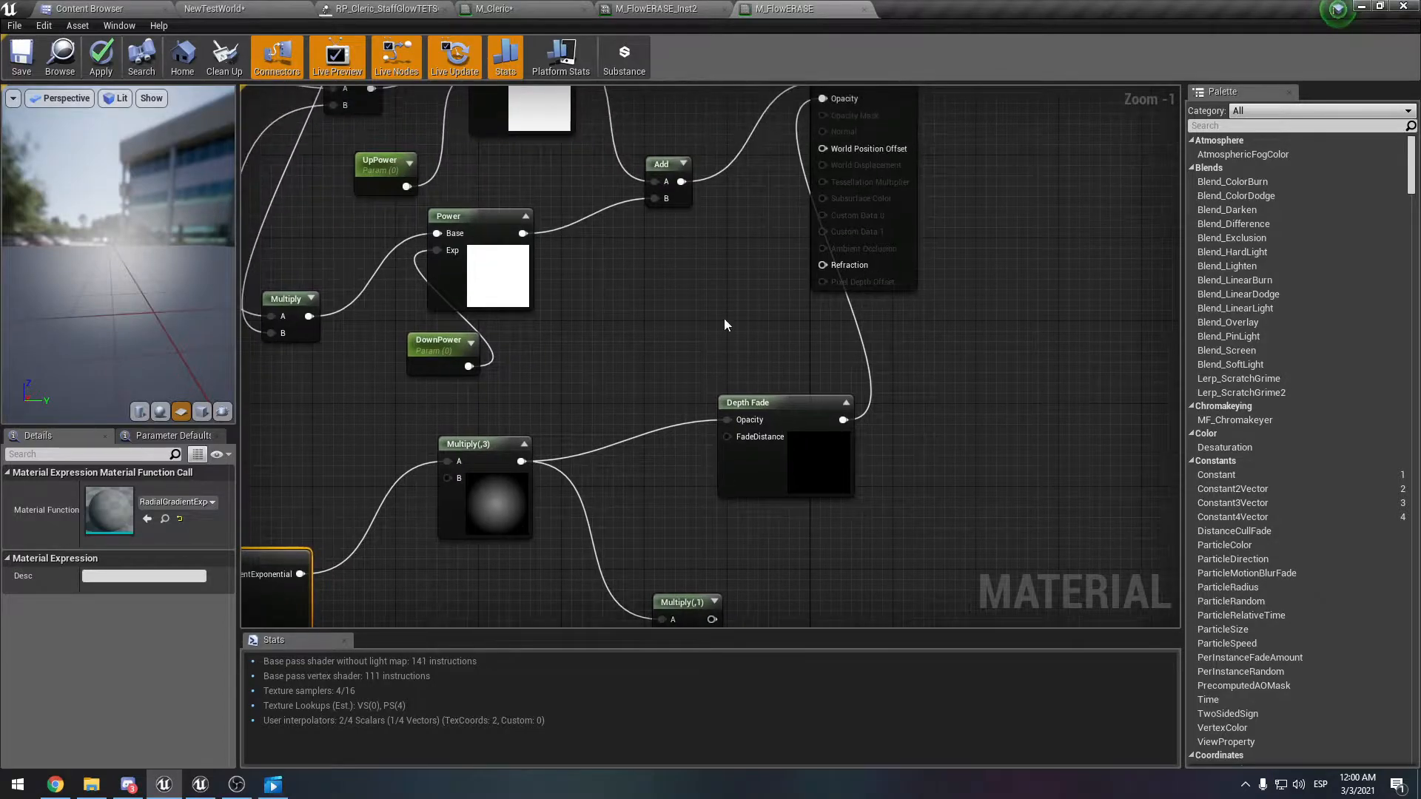
{"action": "scroll", "scroll_direction": "down", "scroll_amount": 3}
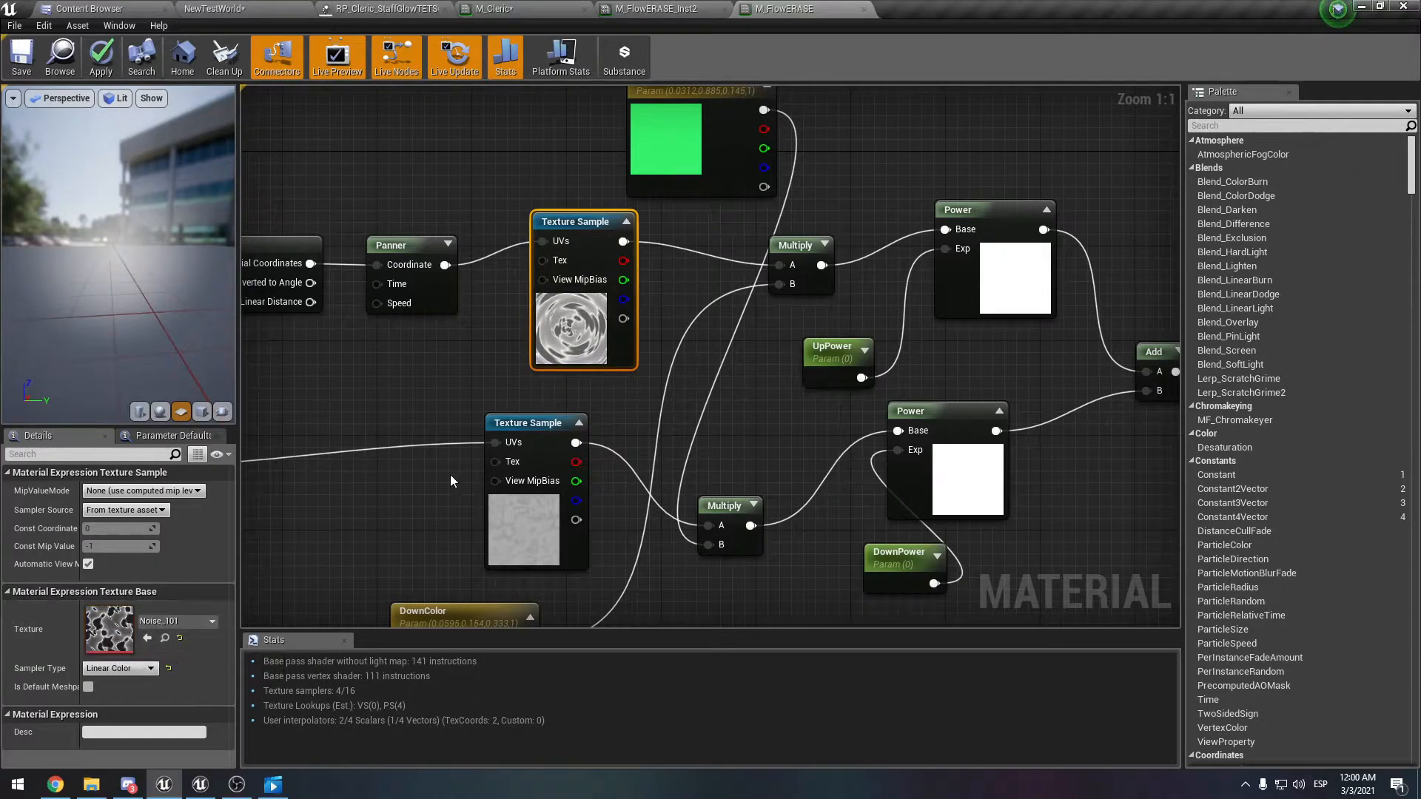
{"action": "mouse_move", "coordinate": [101, 57]}
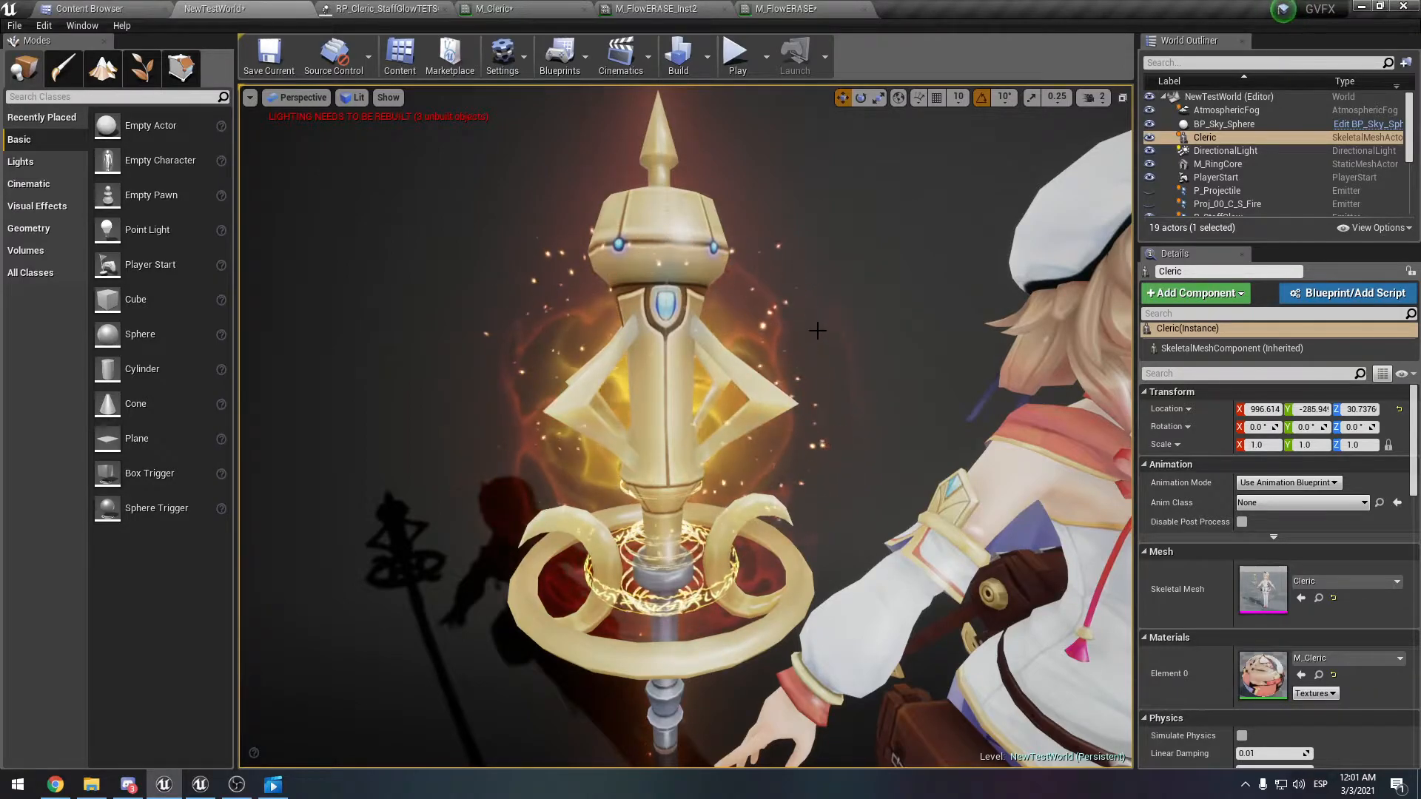
{"action": "left_click", "coordinate": [490, 9]}
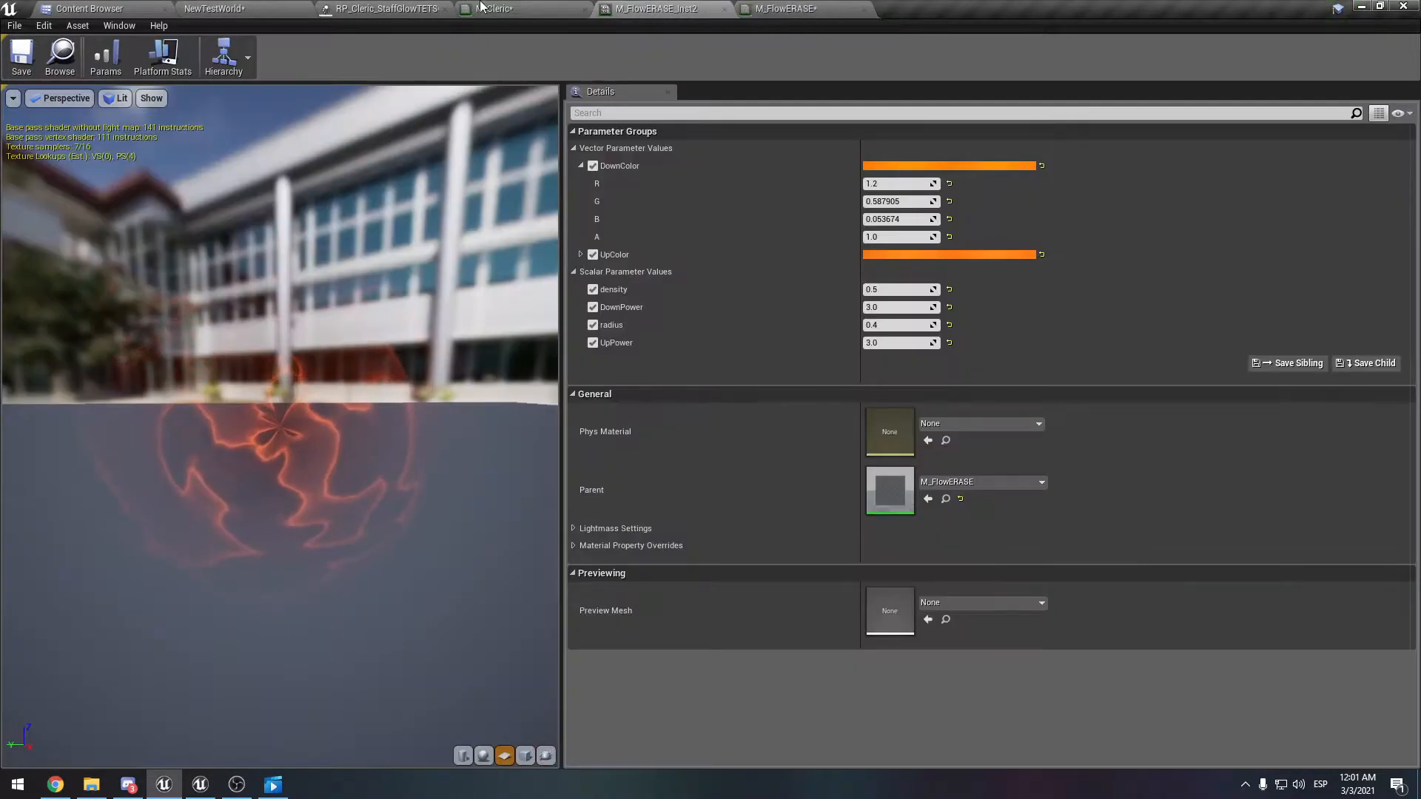
{"action": "left_click", "coordinate": [497, 9]}
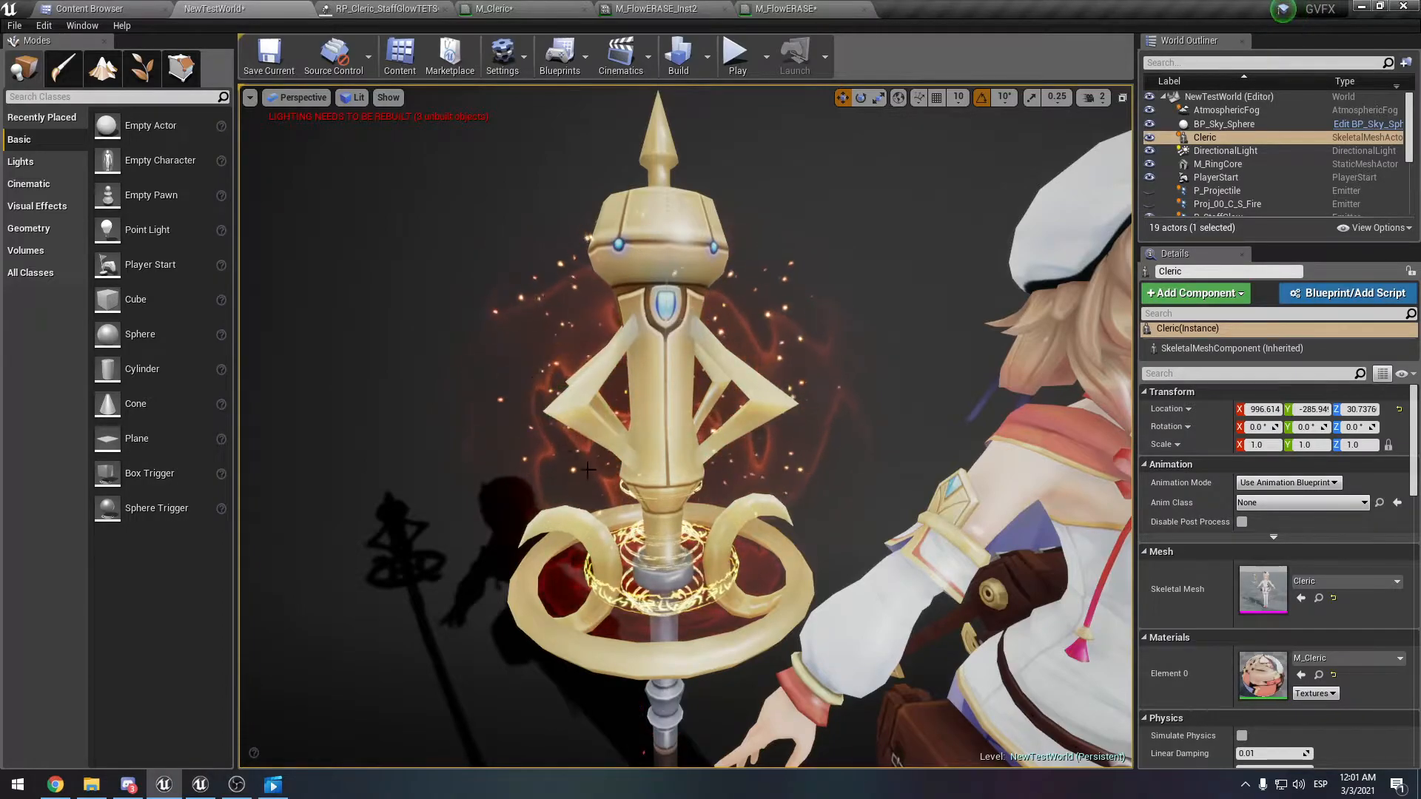
{"action": "left_click", "coordinate": [363, 9]}
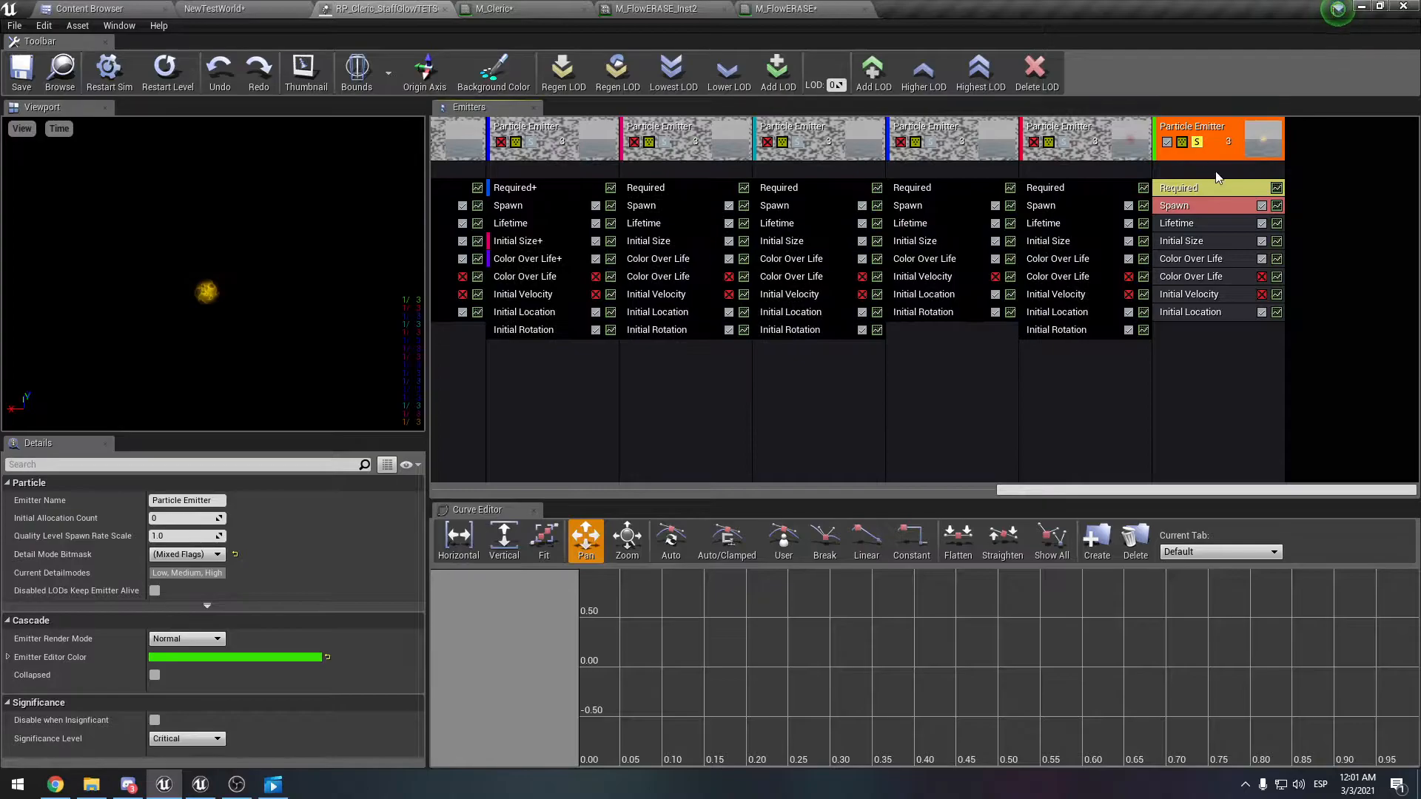
{"action": "left_click", "coordinate": [233, 9]}
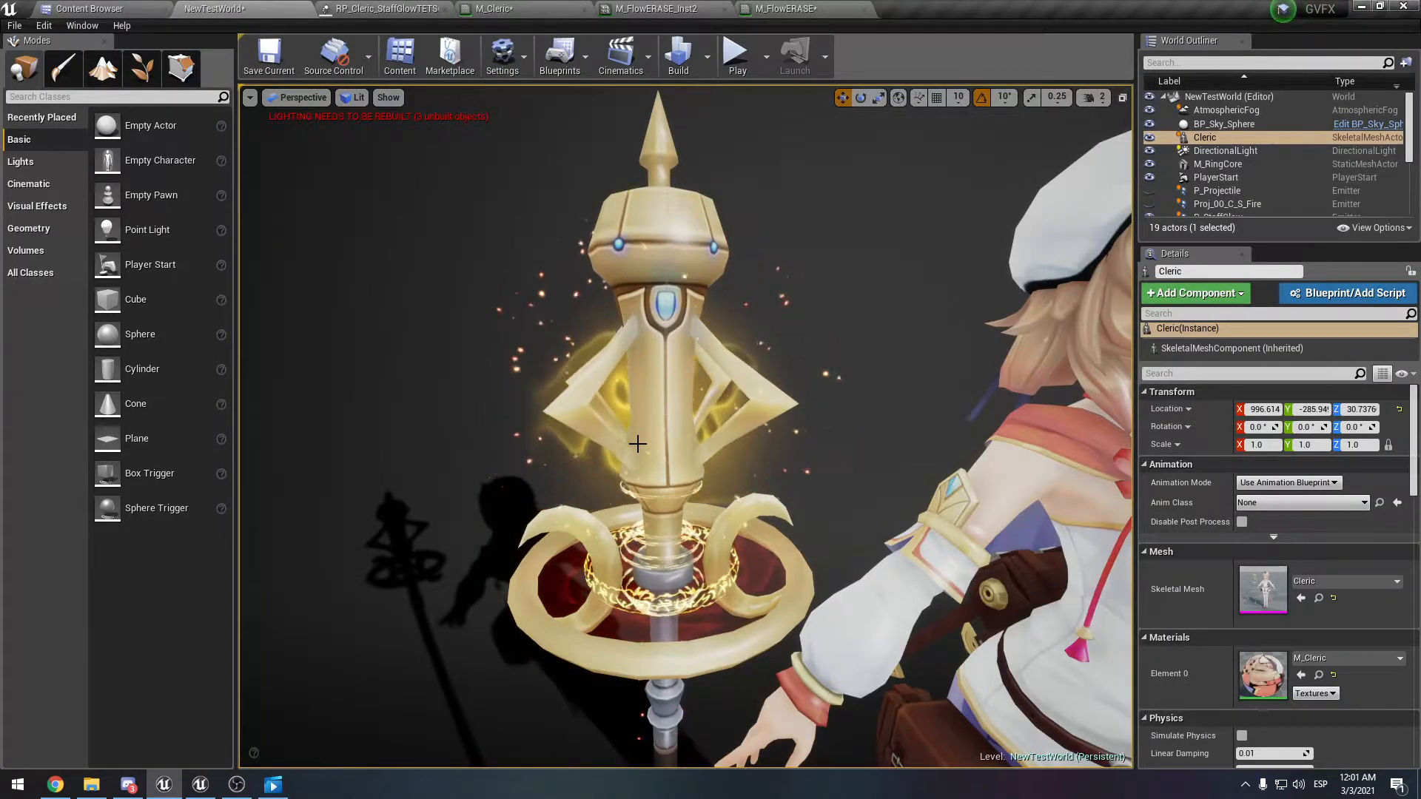
{"action": "left_click", "coordinate": [380, 9]}
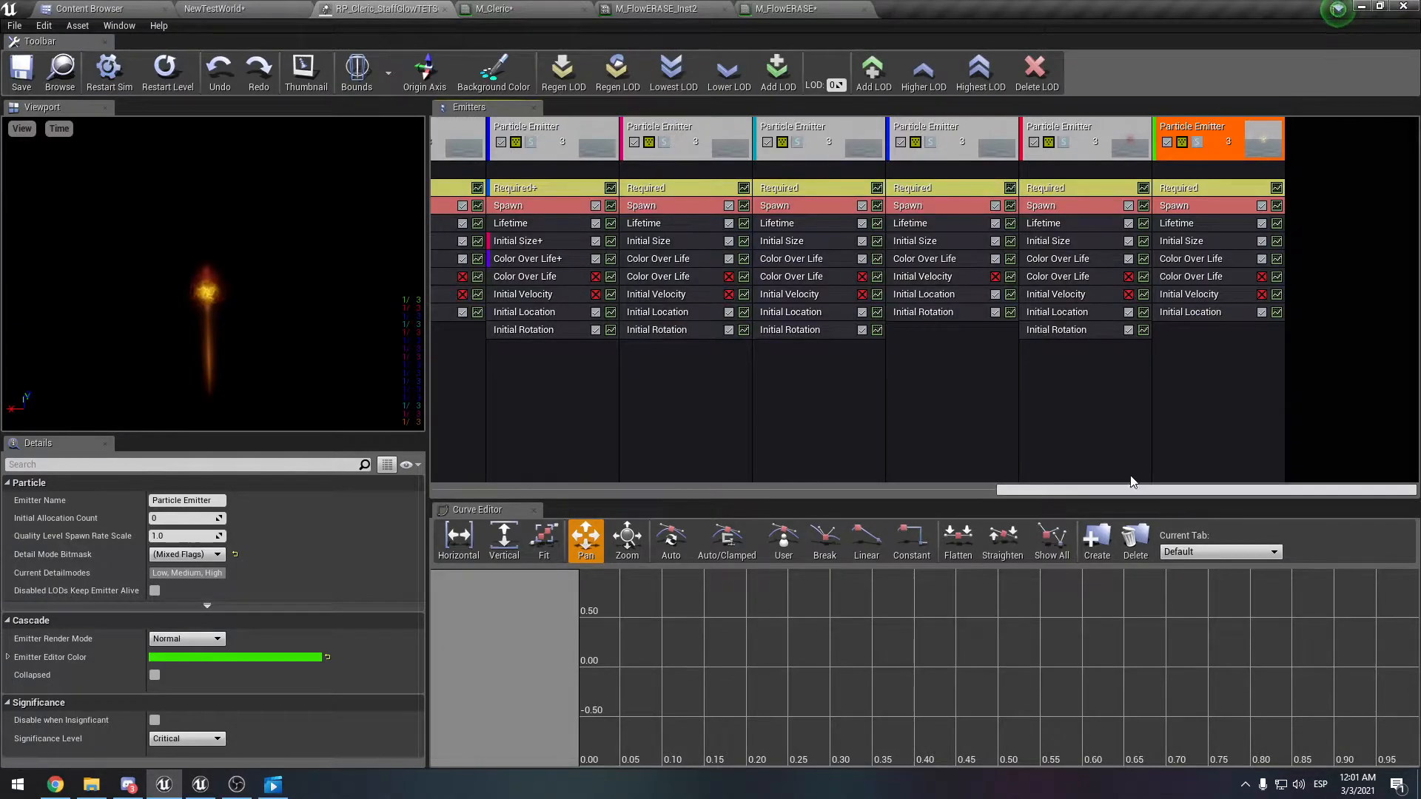
{"action": "left_click", "coordinate": [684, 138]}
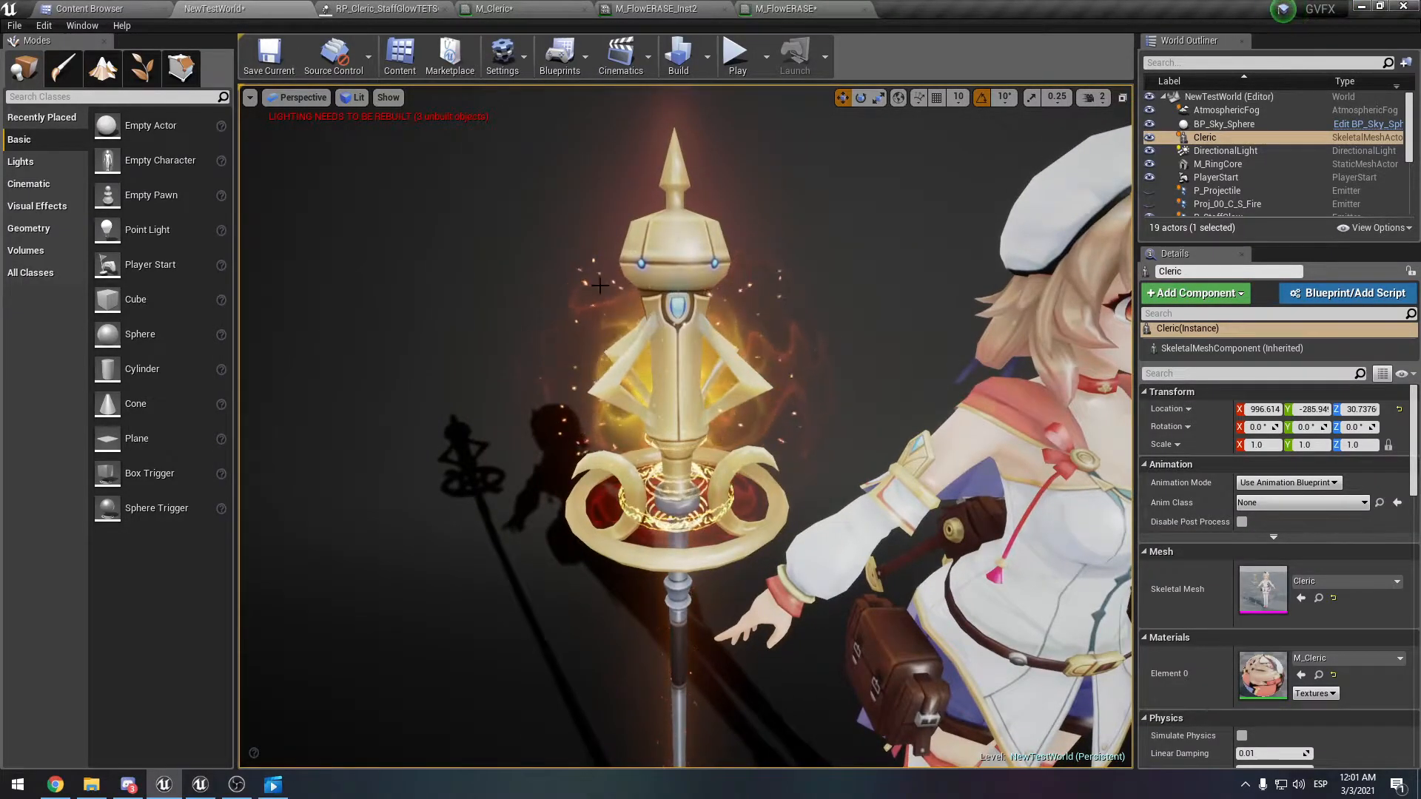
- Select the P_StaffGlow emitter and show the first sparks emitter's Sphere spawn settings
{"action": "scroll", "scroll_direction": "down", "scroll_amount": 3}
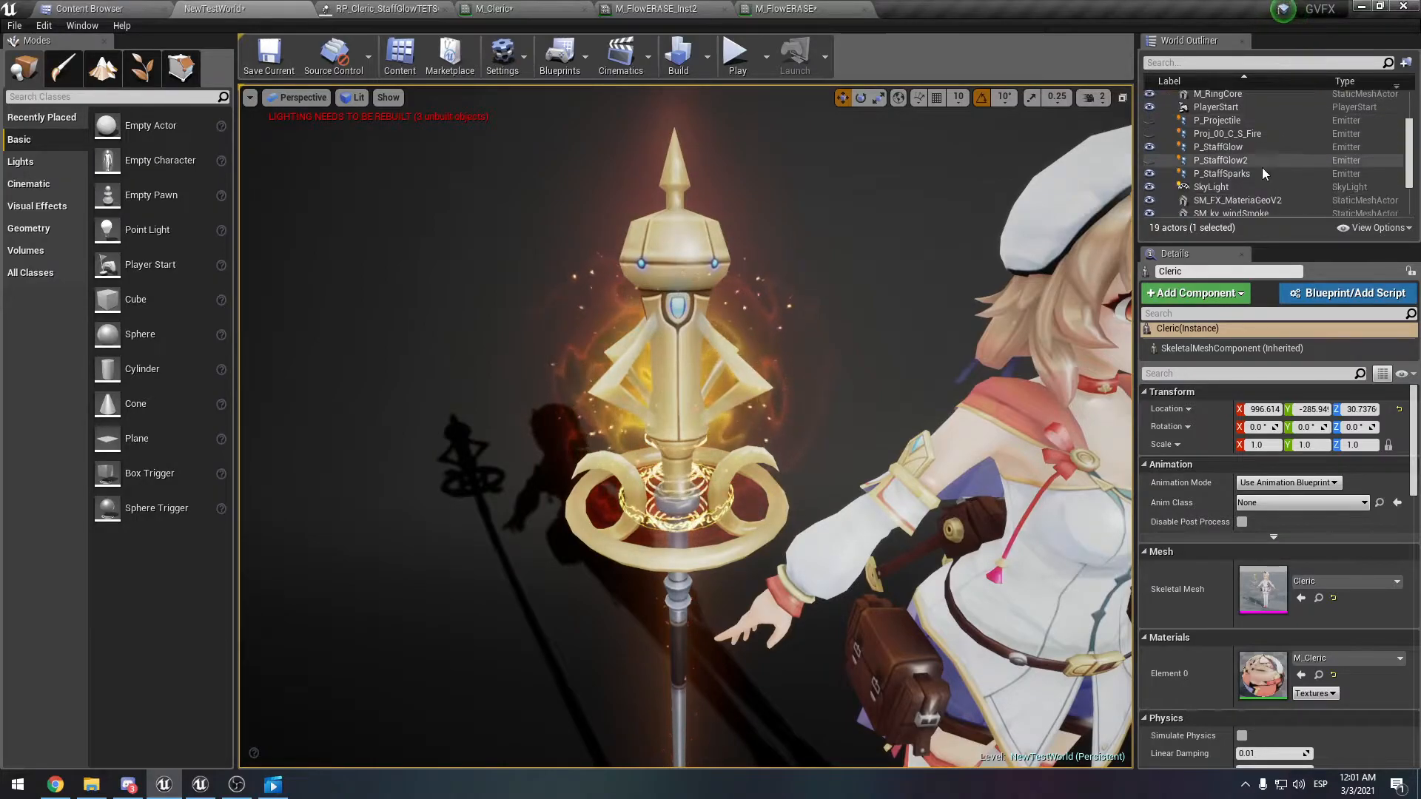
{"action": "left_click", "coordinate": [1218, 147]}
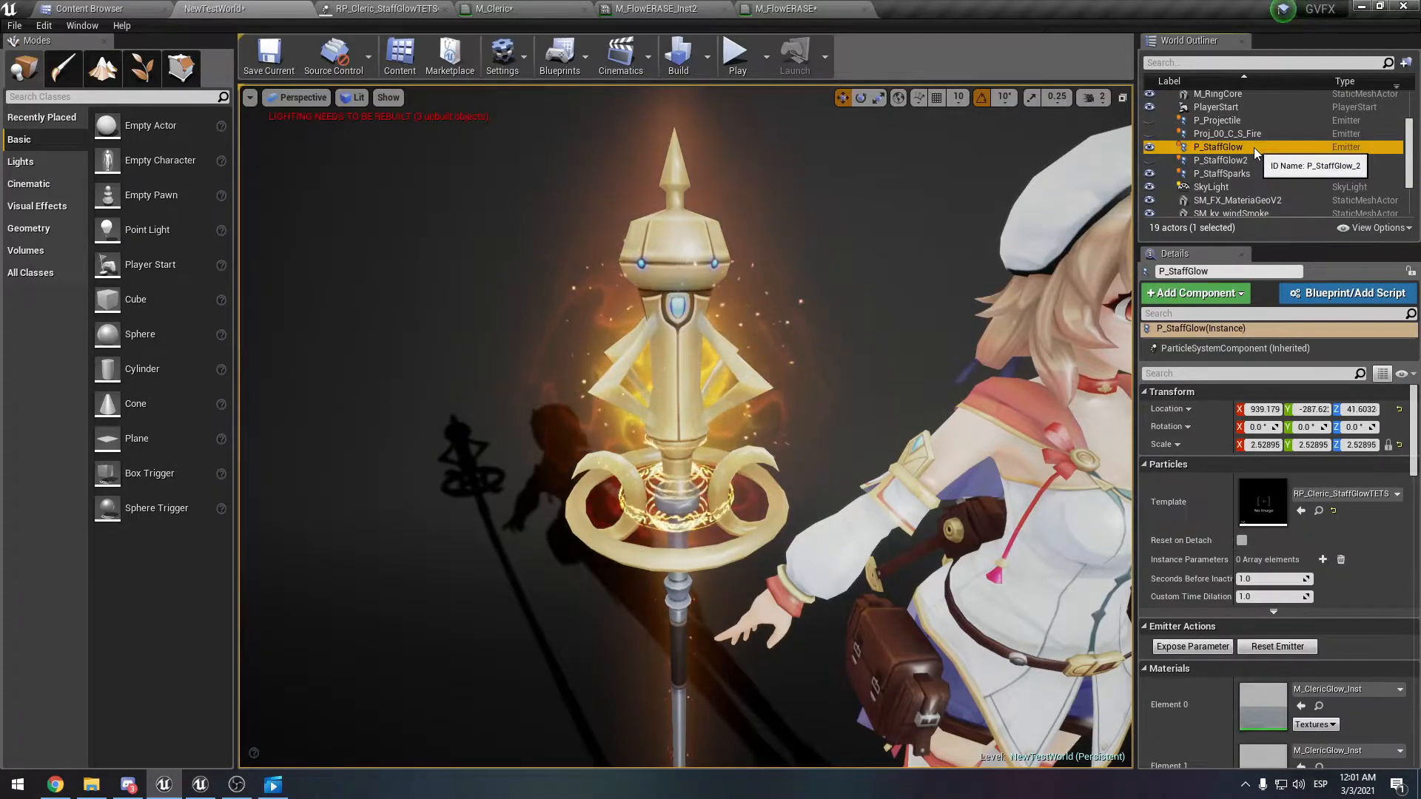
{"action": "left_click", "coordinate": [1223, 173]}
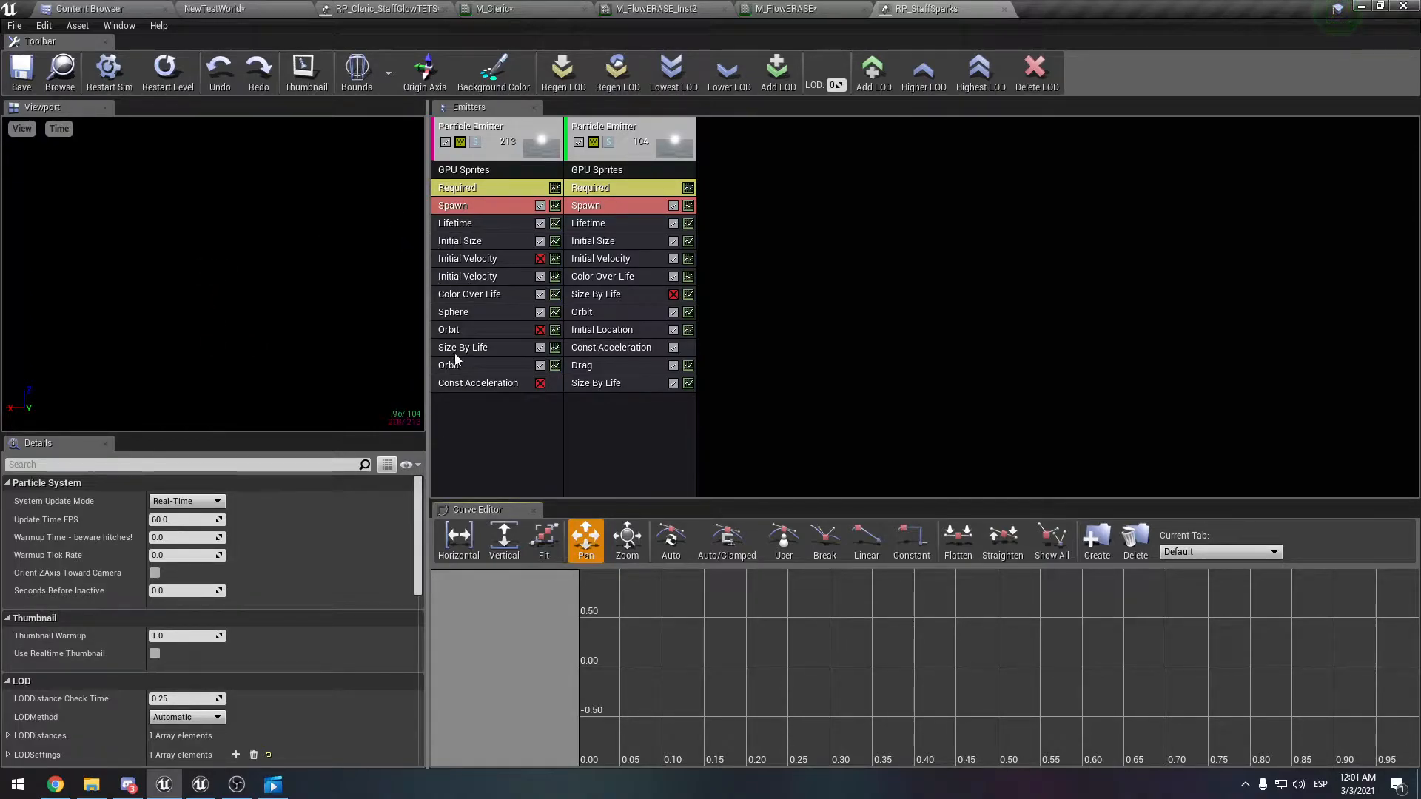
{"action": "left_click", "coordinate": [453, 312]}
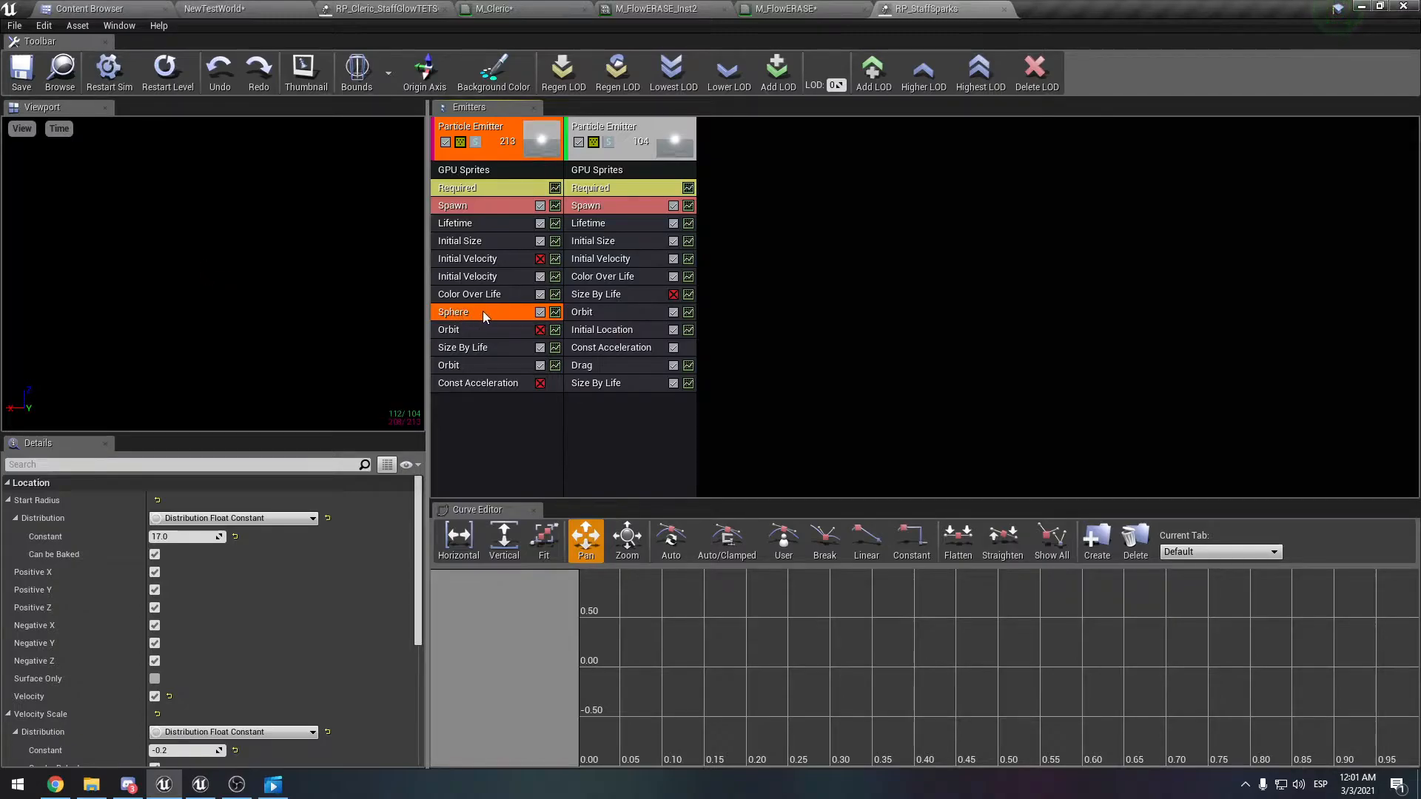
{"action": "scroll", "scroll_direction": "down", "scroll_amount": 3}
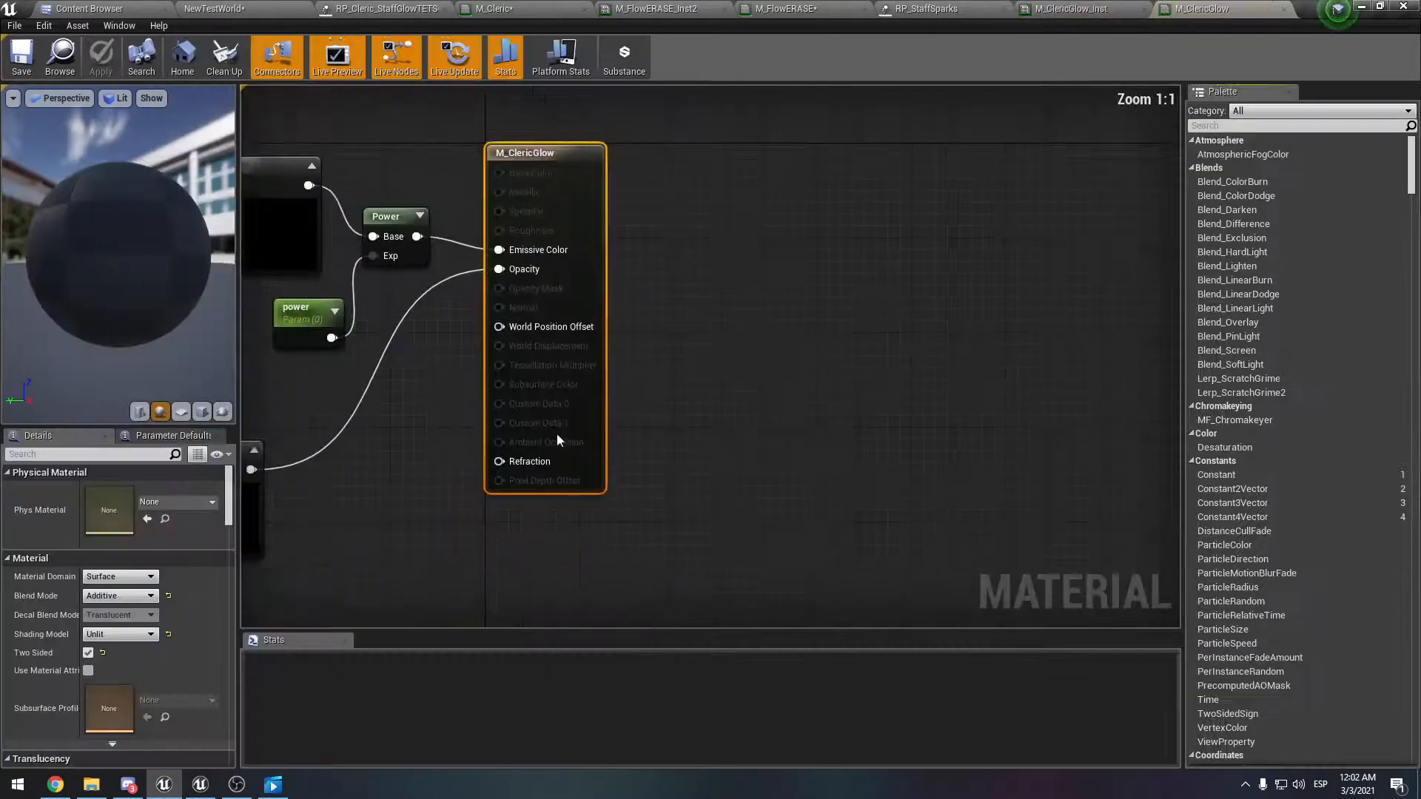
{"action": "scroll", "scroll_direction": "down", "scroll_amount": 3}
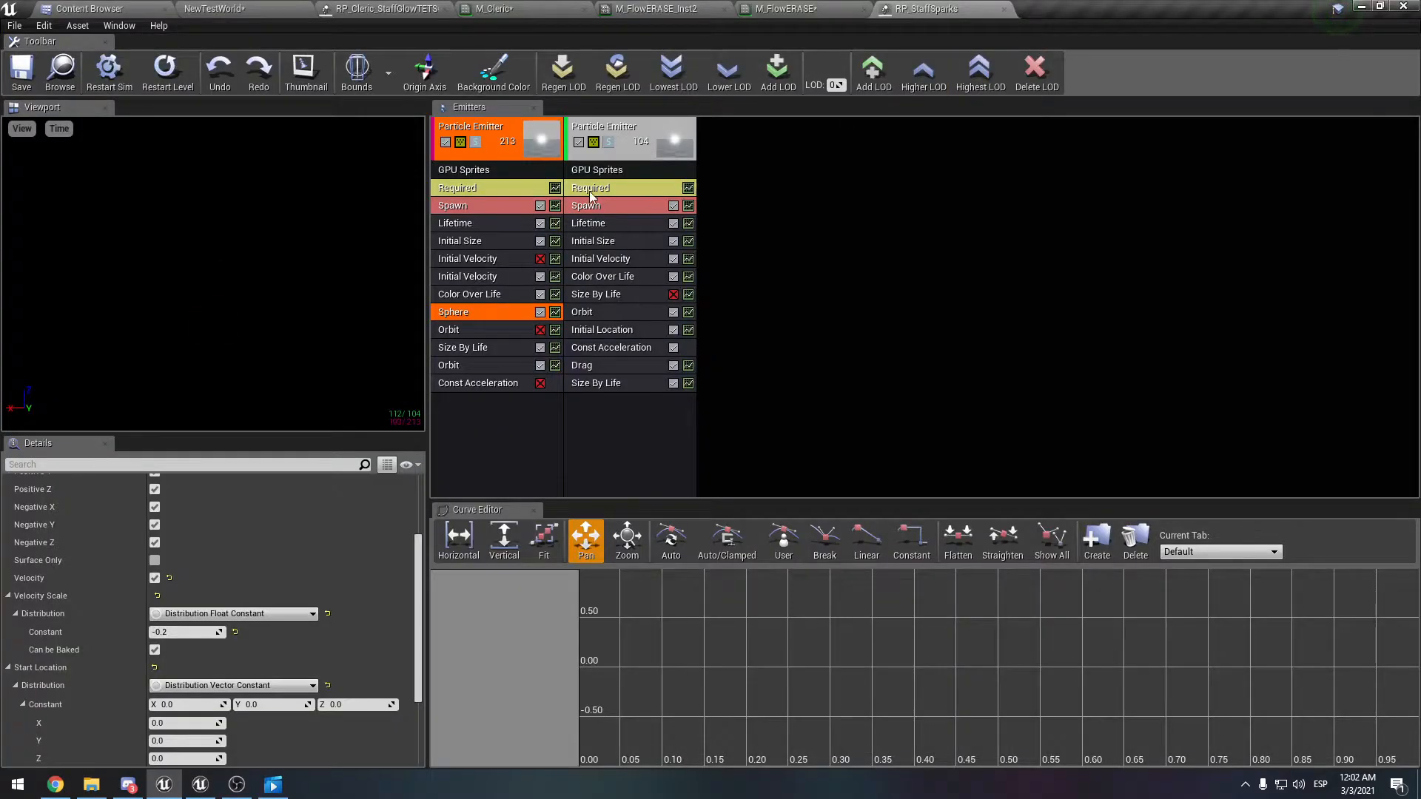
- Play the level to preview the cleric's glowing staff, then stop the session
{"action": "left_click", "coordinate": [927, 8]}
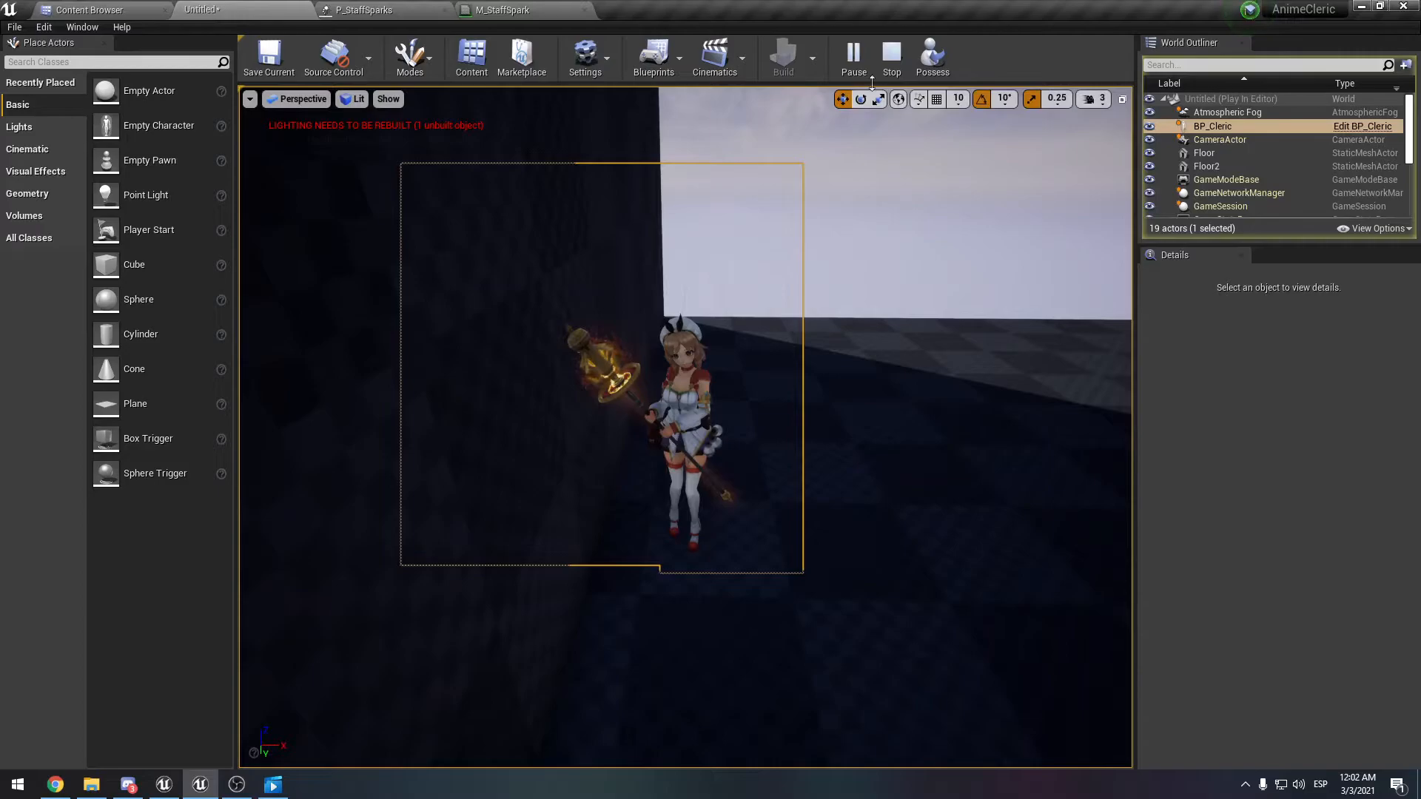
{"action": "left_click", "coordinate": [932, 59]}
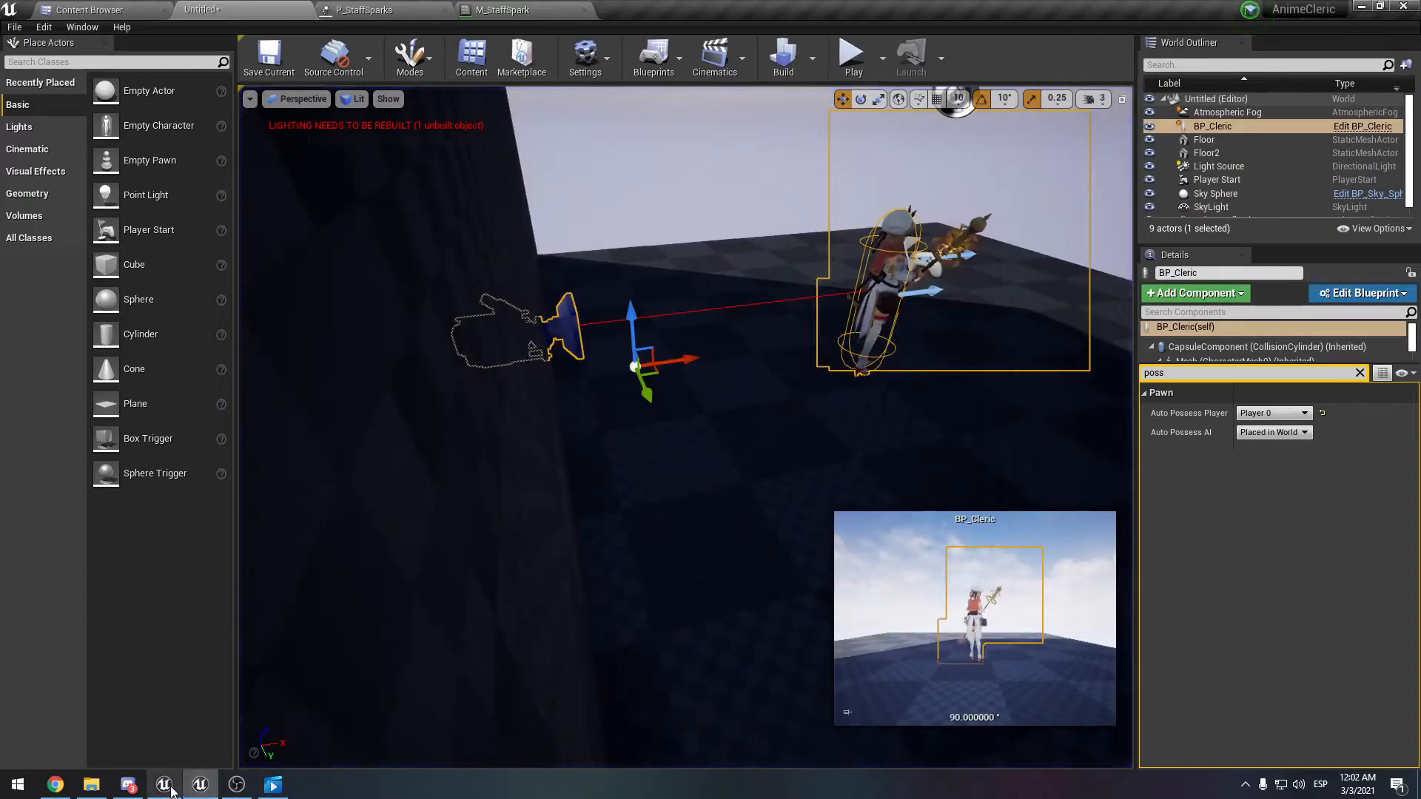
- Navigate the Content Browser to UnfCleric > Particles > VFX with the staff glow and sparks systems
{"action": "left_click", "coordinate": [87, 10]}
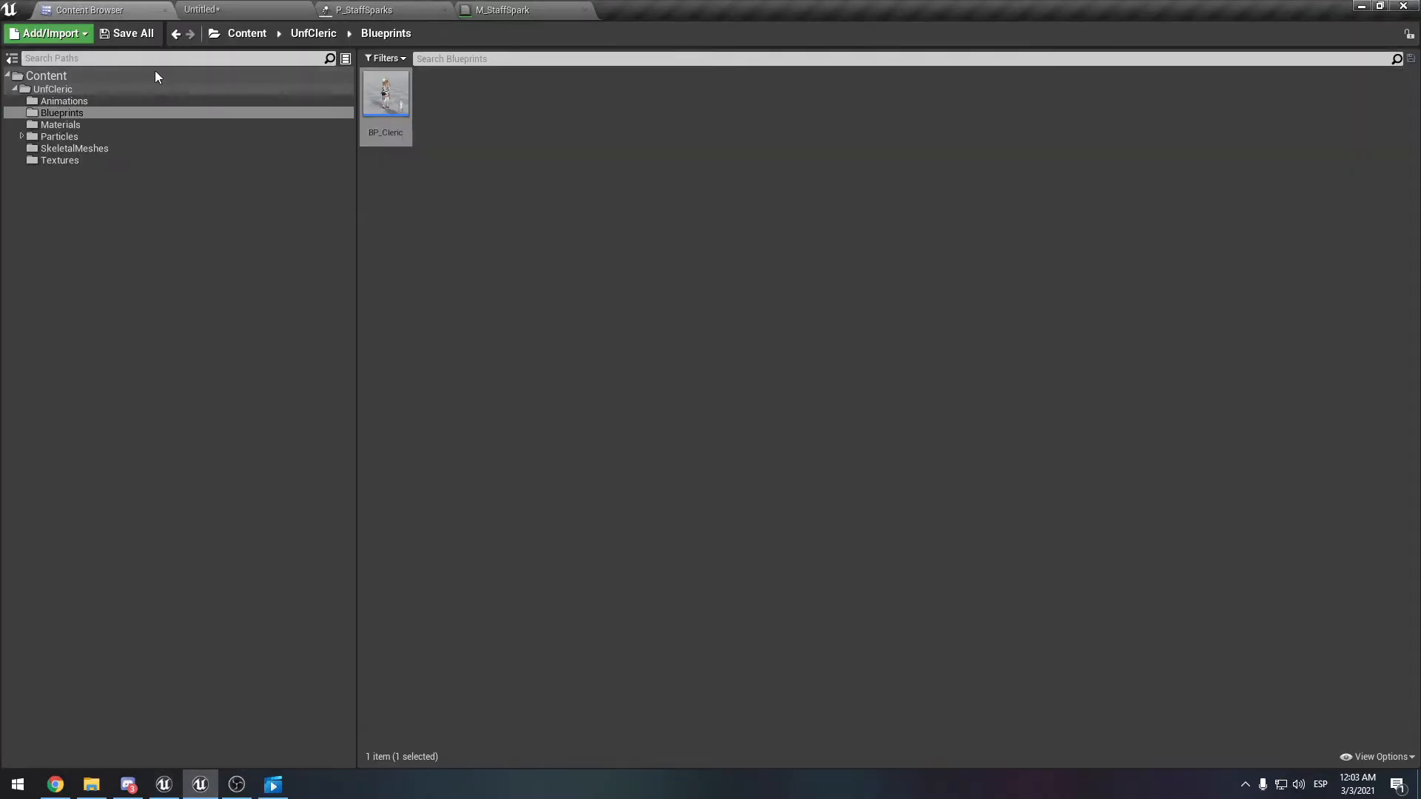
{"action": "left_click", "coordinate": [60, 124]}
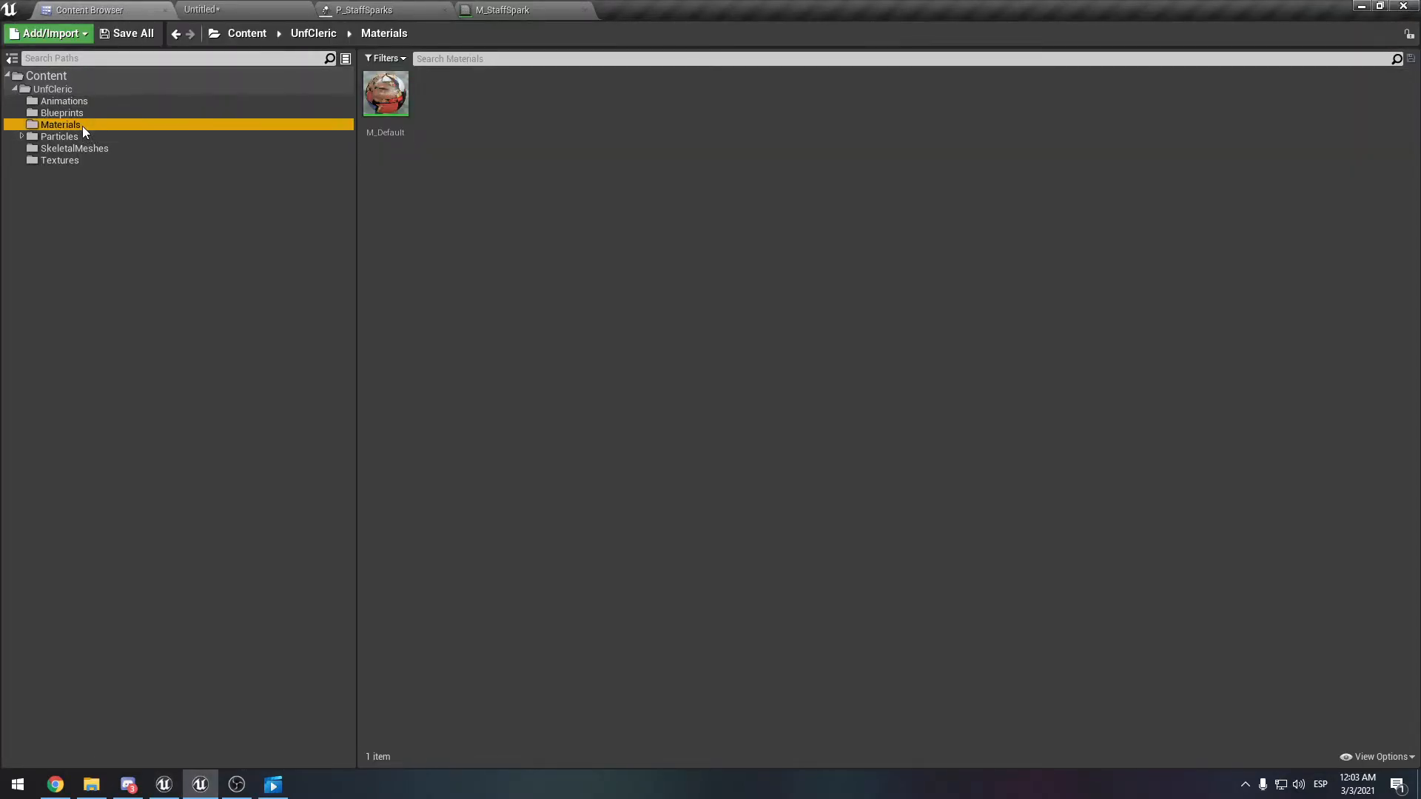
{"action": "left_click", "coordinate": [22, 136]}
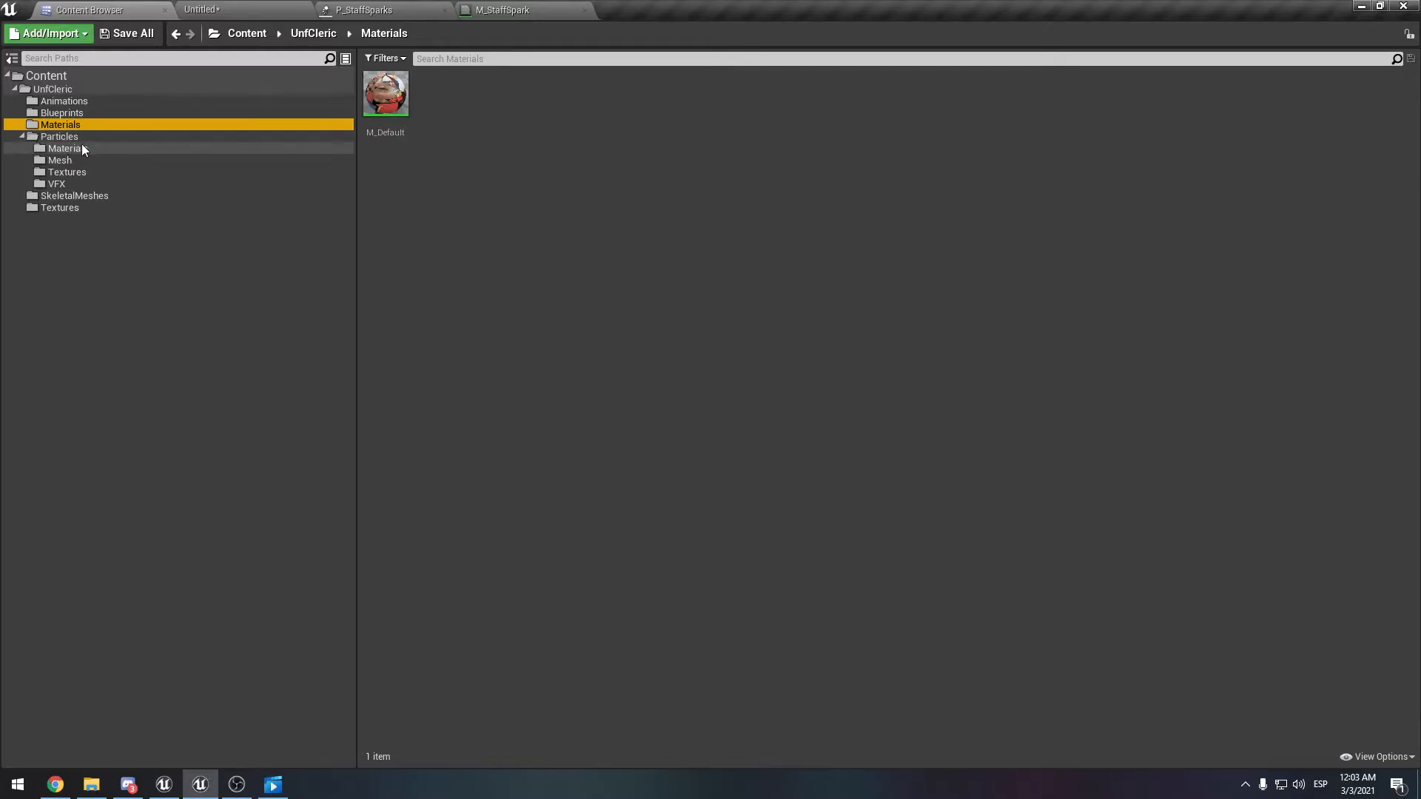
{"action": "left_click", "coordinate": [54, 184]}
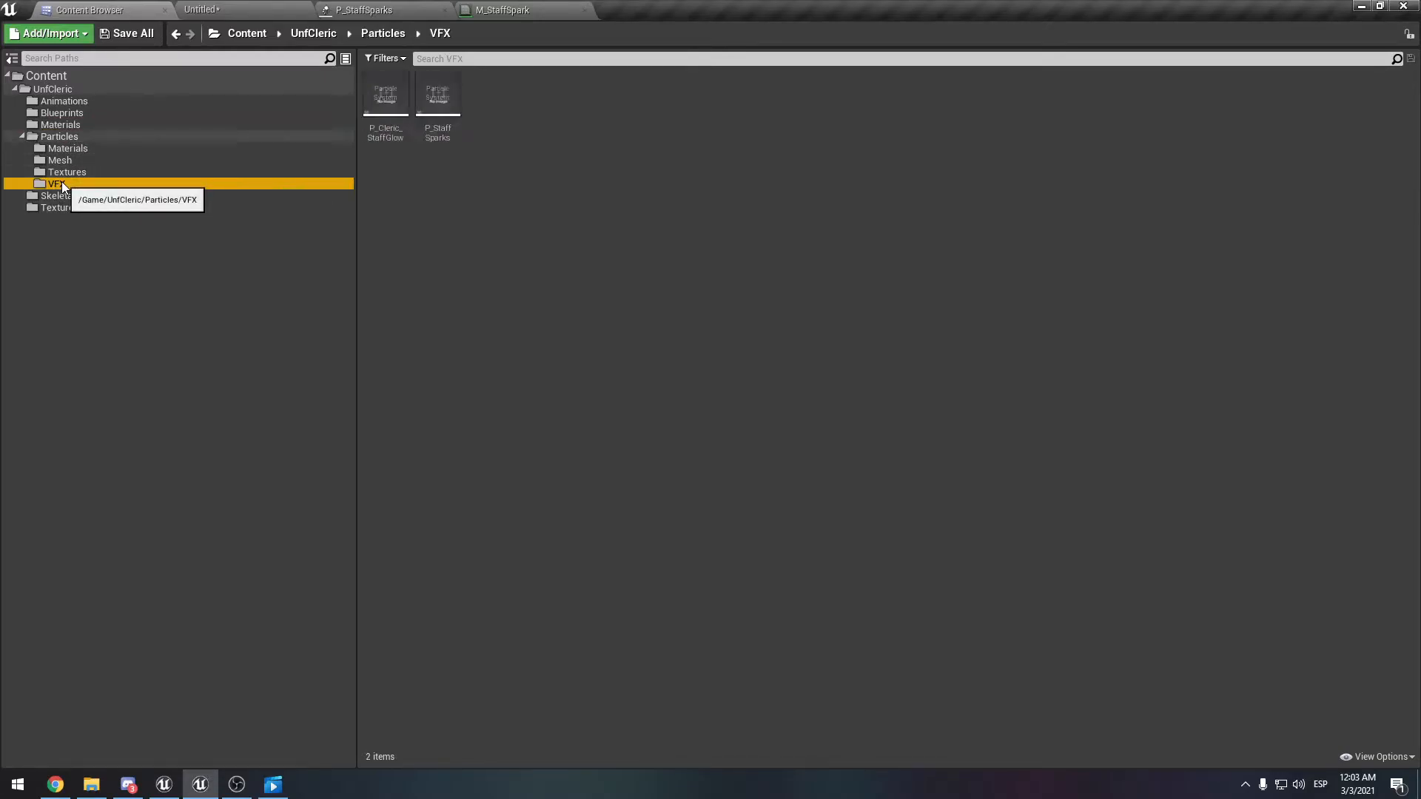
{"action": "left_click", "coordinate": [60, 160]}
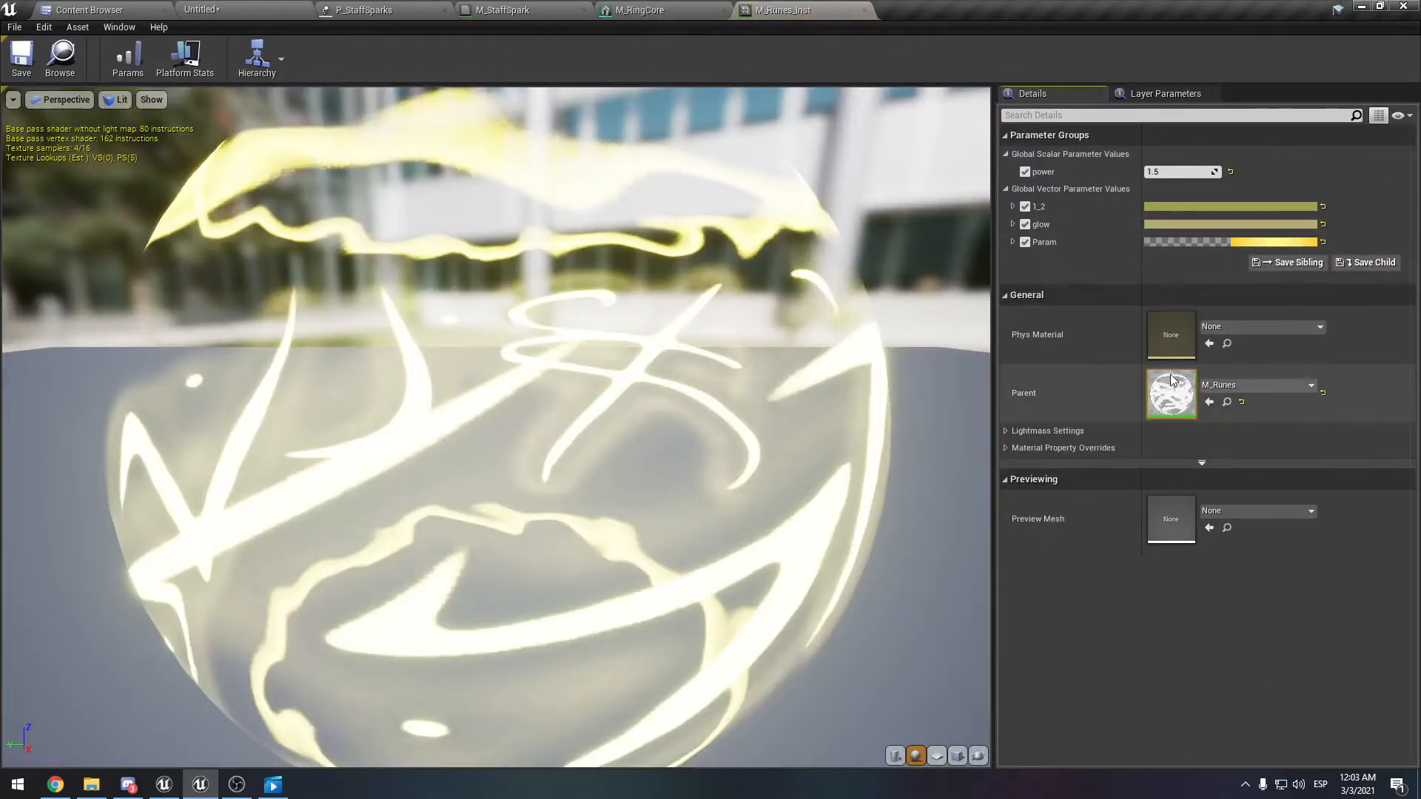
- Check M_RingGlow_Inst and M_Runes_Inst, then bring up the parent M_Runes material
{"action": "left_click", "coordinate": [200, 10]}
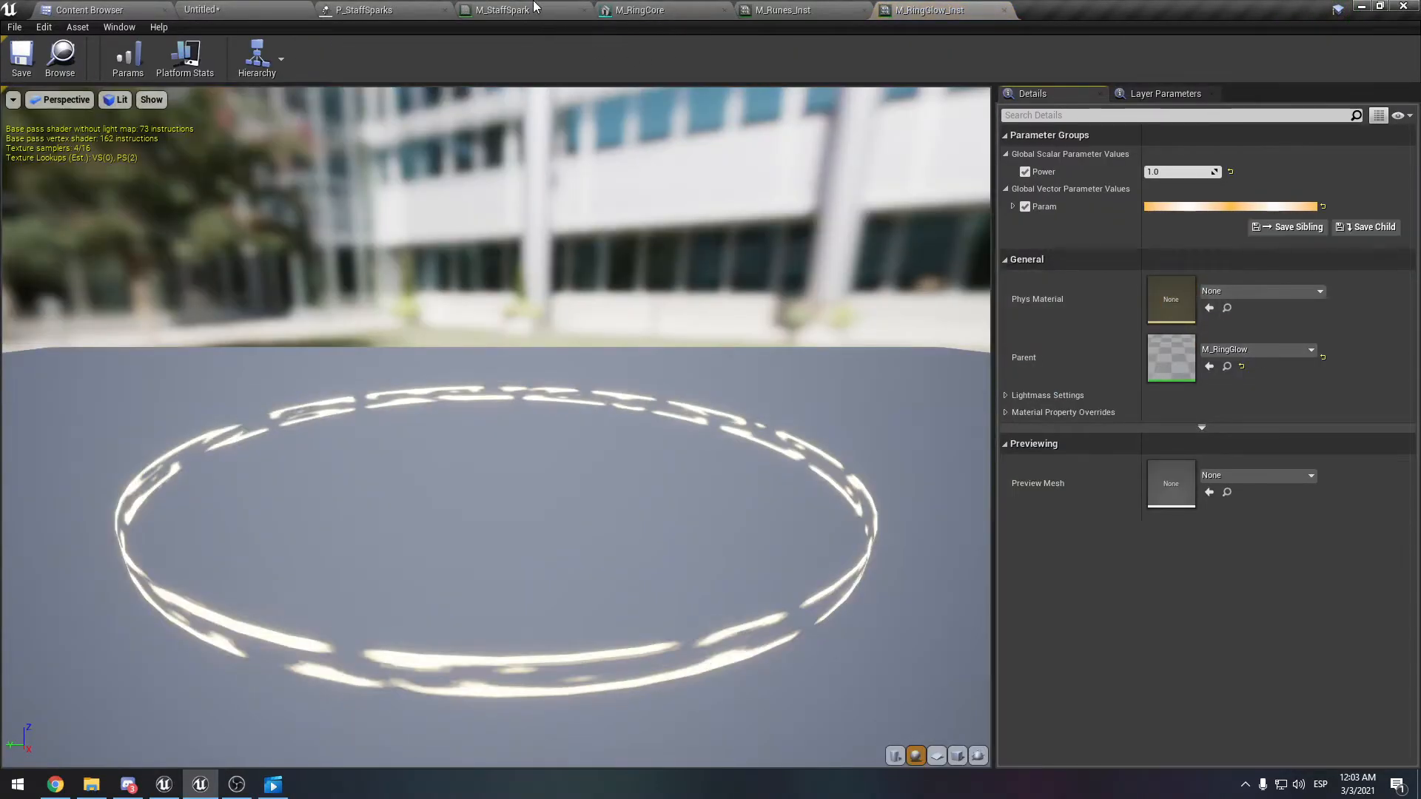
{"action": "left_click", "coordinate": [533, 10]}
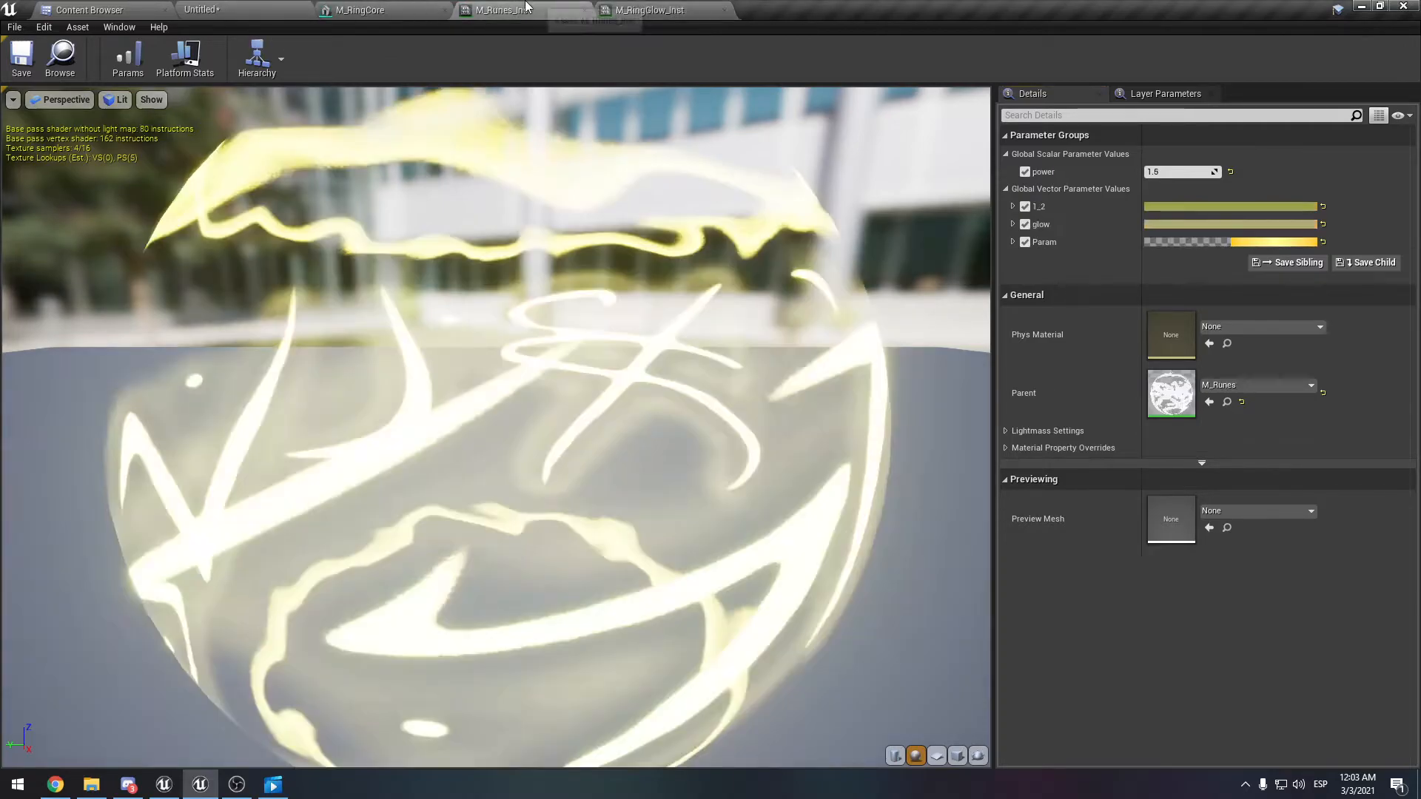
{"action": "left_click", "coordinate": [936, 755]}
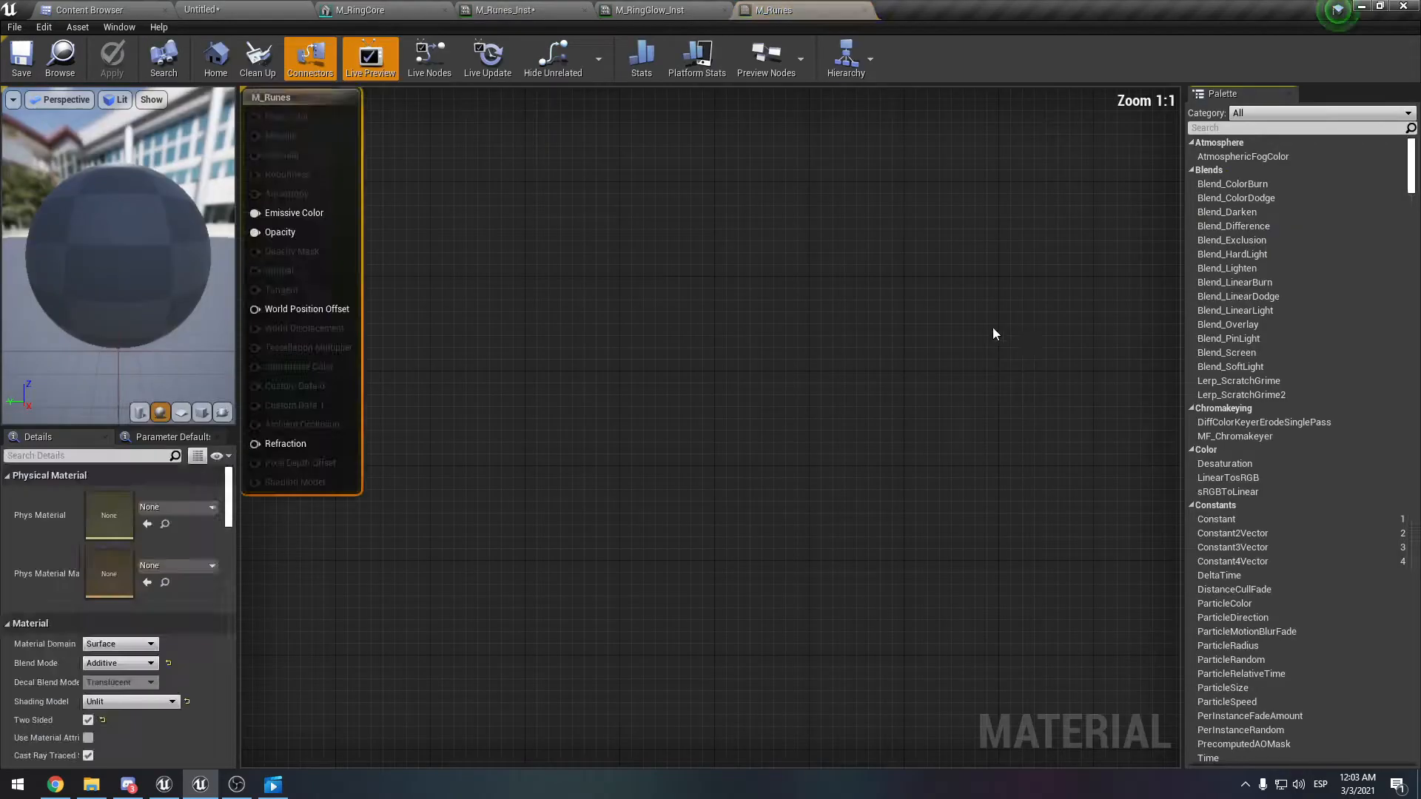
{"action": "scroll", "scroll_direction": "down", "scroll_amount": 3}
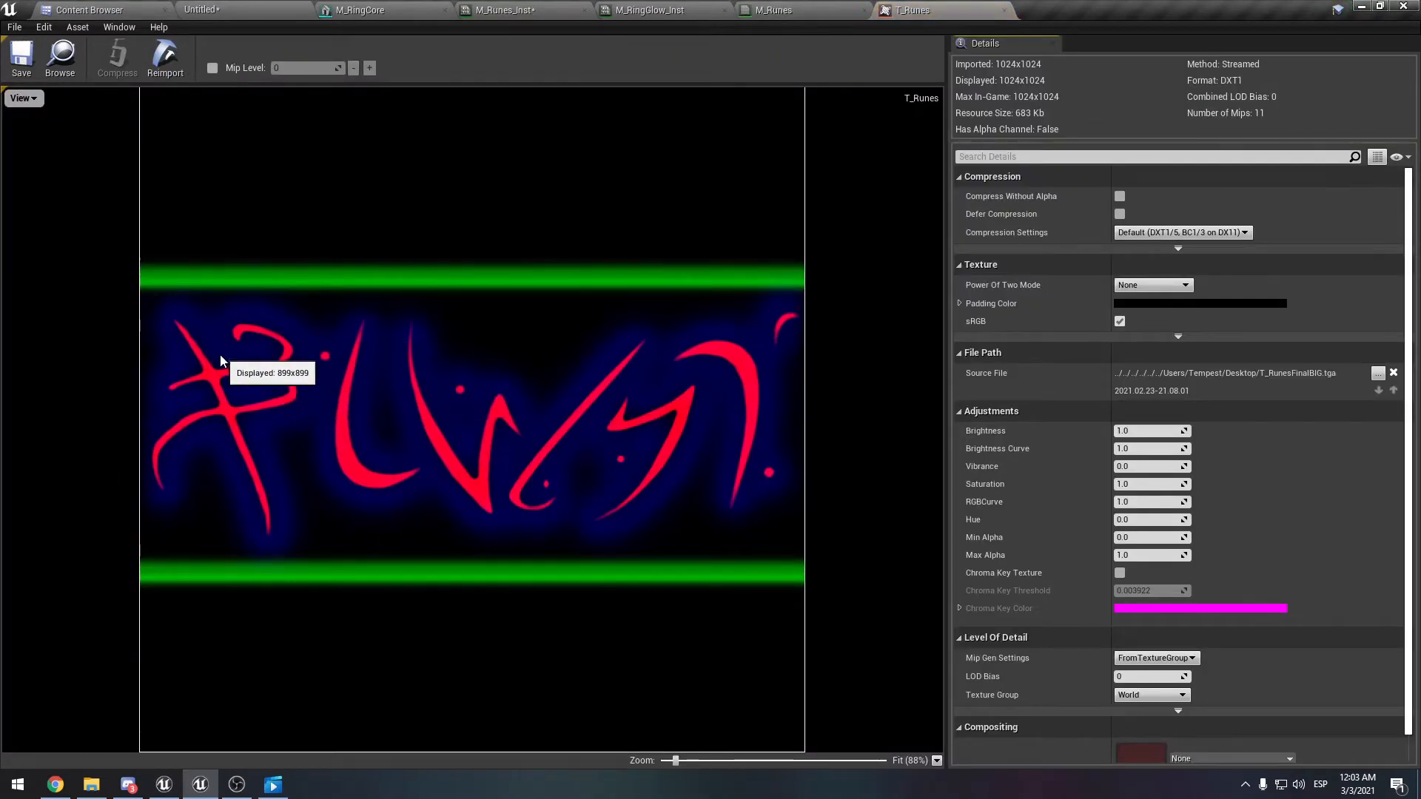
- Toggle the T_Runes texture's Green channel off and on, then return to the M_Runes graph
{"action": "left_click", "coordinate": [21, 98]}
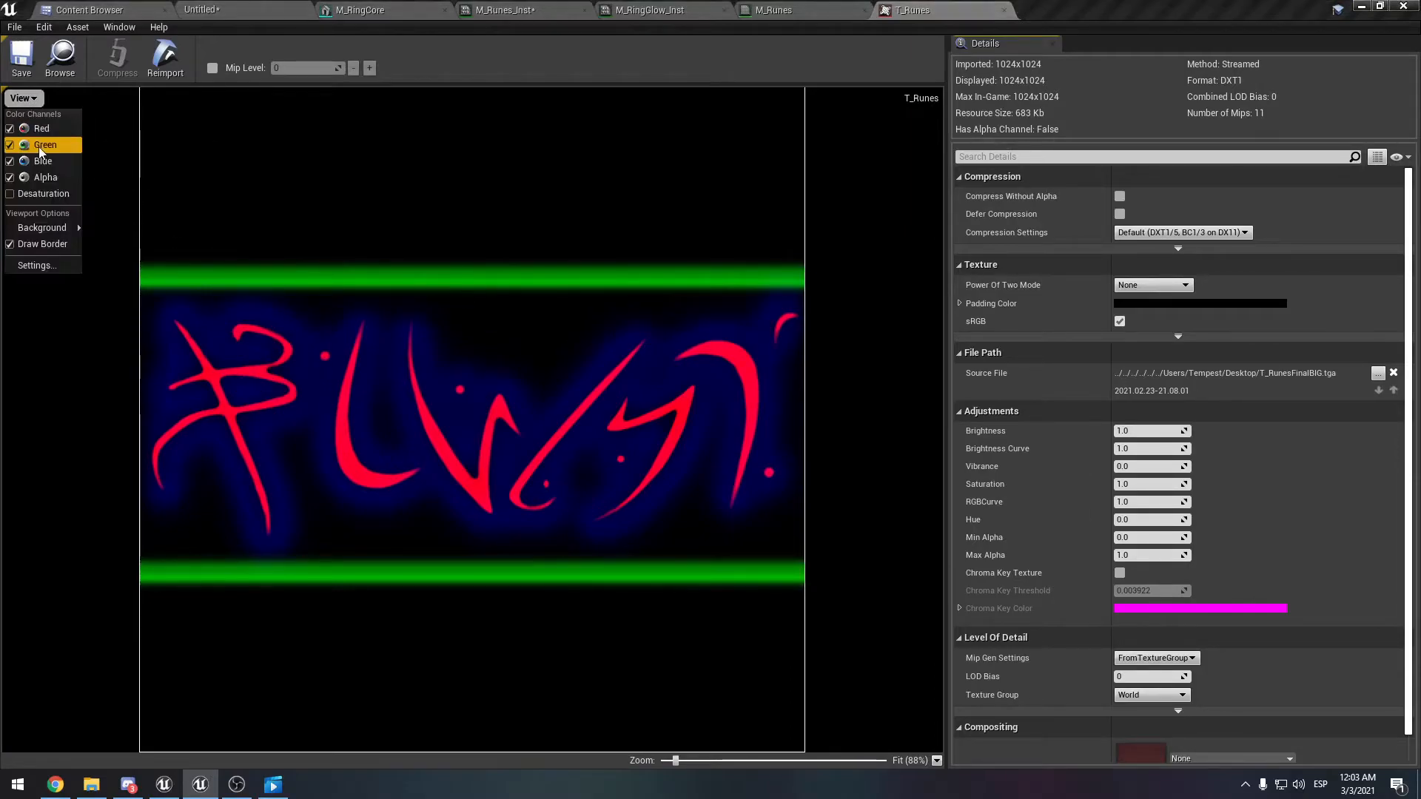
{"action": "left_click", "coordinate": [10, 145]}
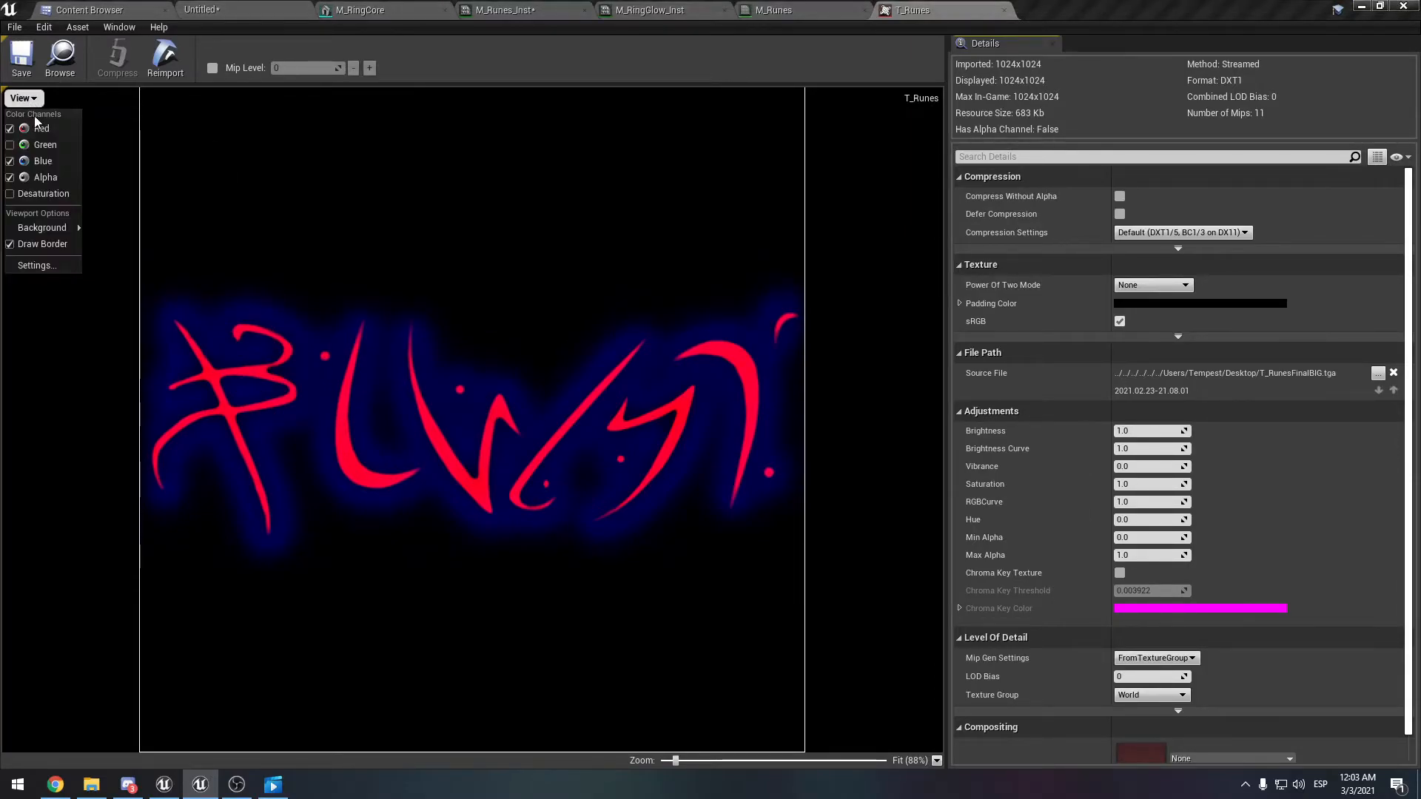
{"action": "left_click", "coordinate": [10, 161]}
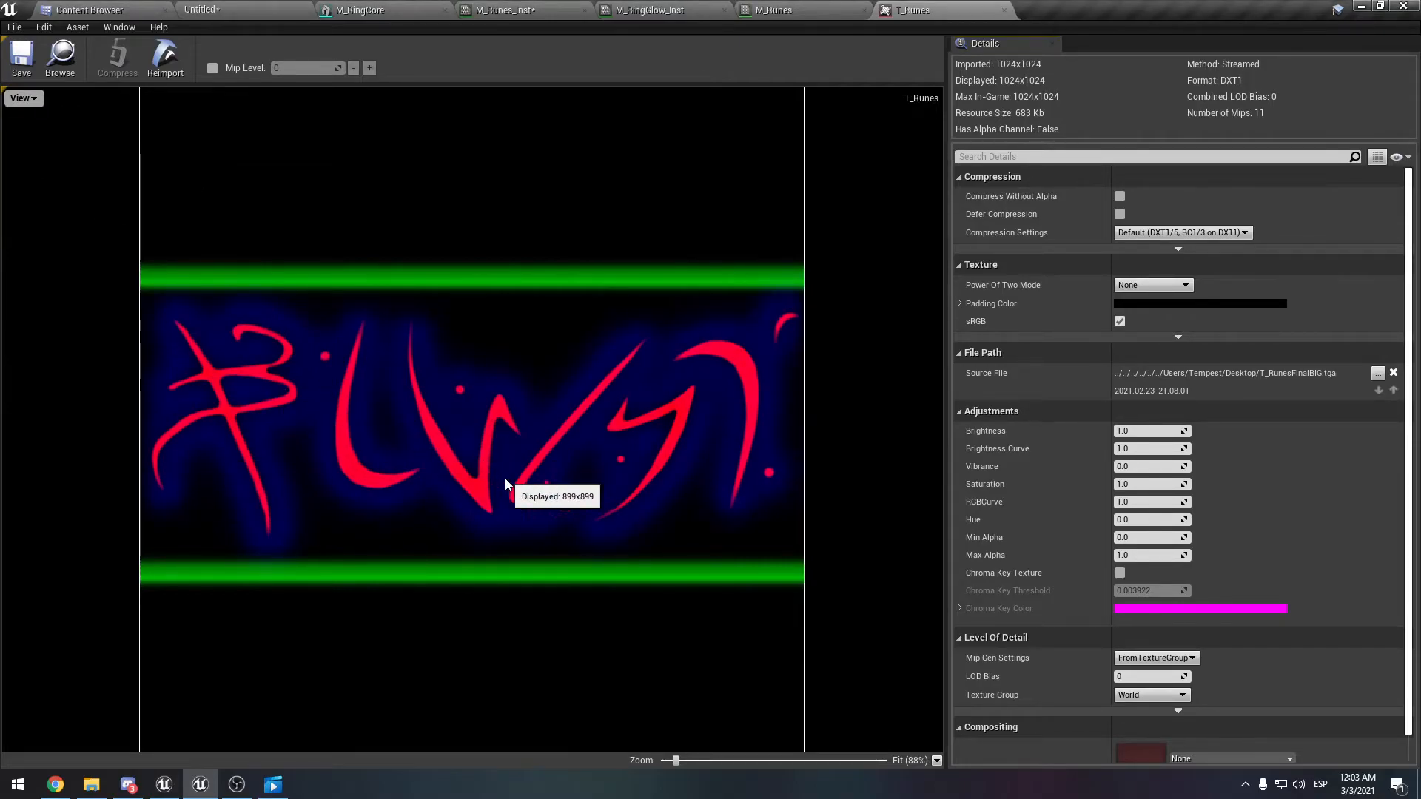
{"action": "left_click", "coordinate": [19, 98]}
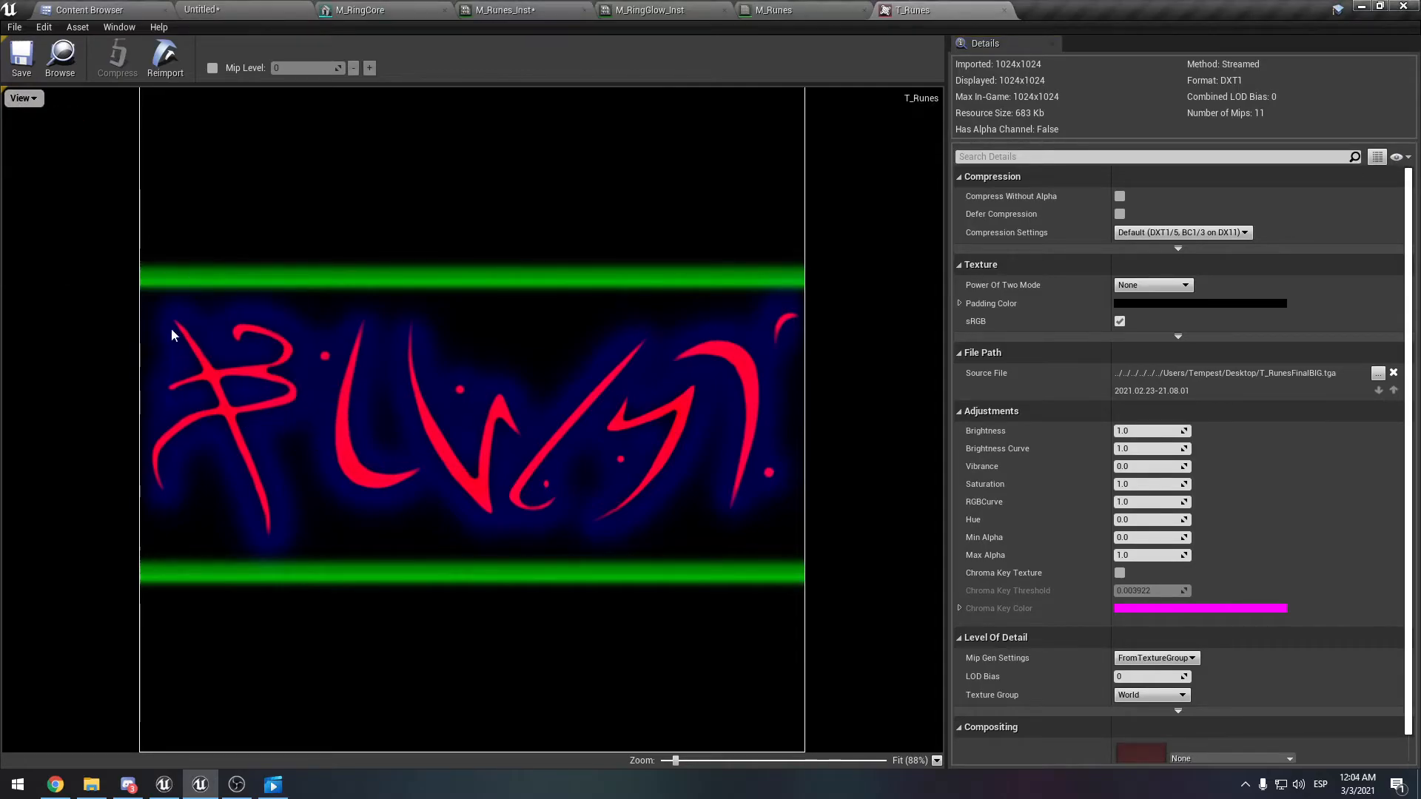
{"action": "left_click", "coordinate": [774, 10]}
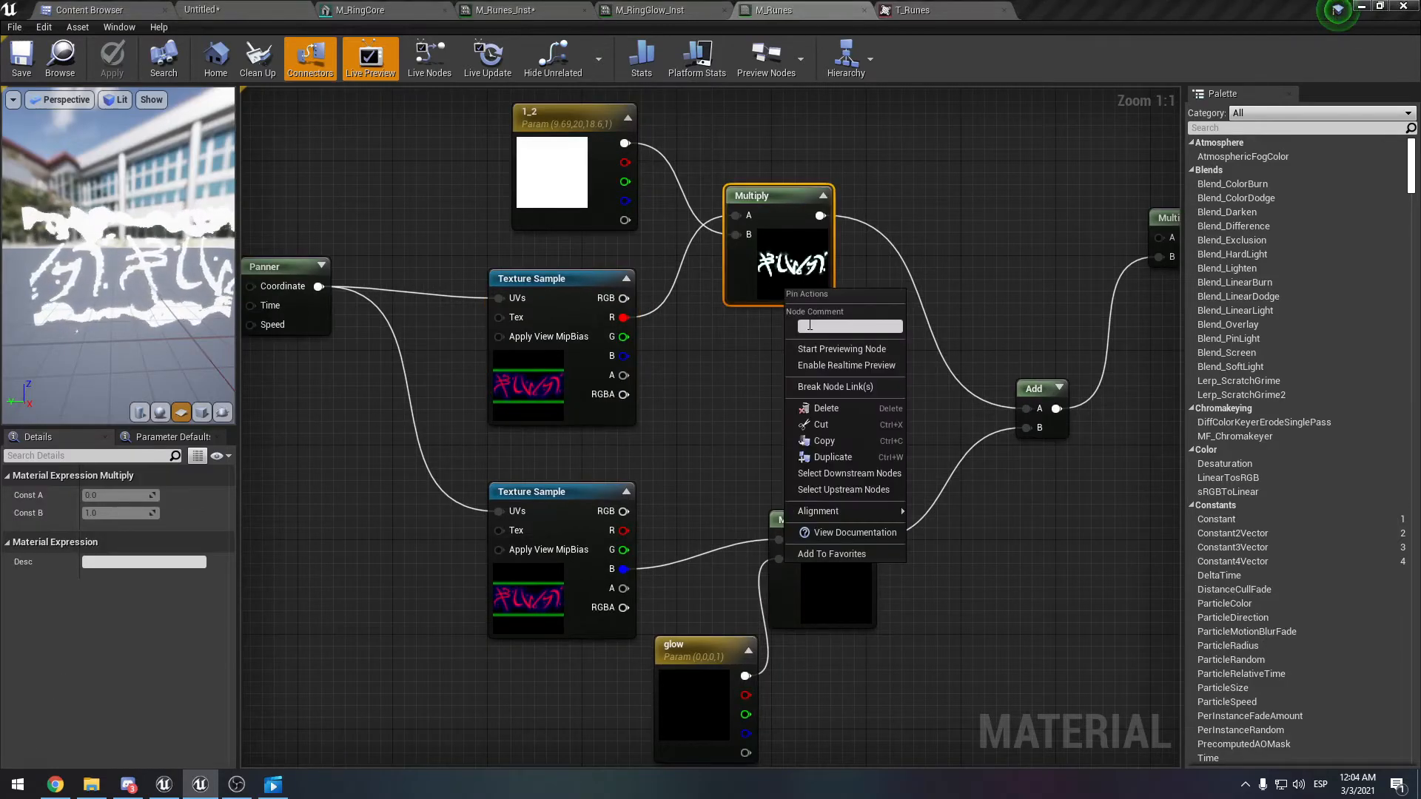
- Start previewing the rune Multiply node and zoom out over the whole M_Runes network
{"action": "left_click", "coordinate": [841, 349]}
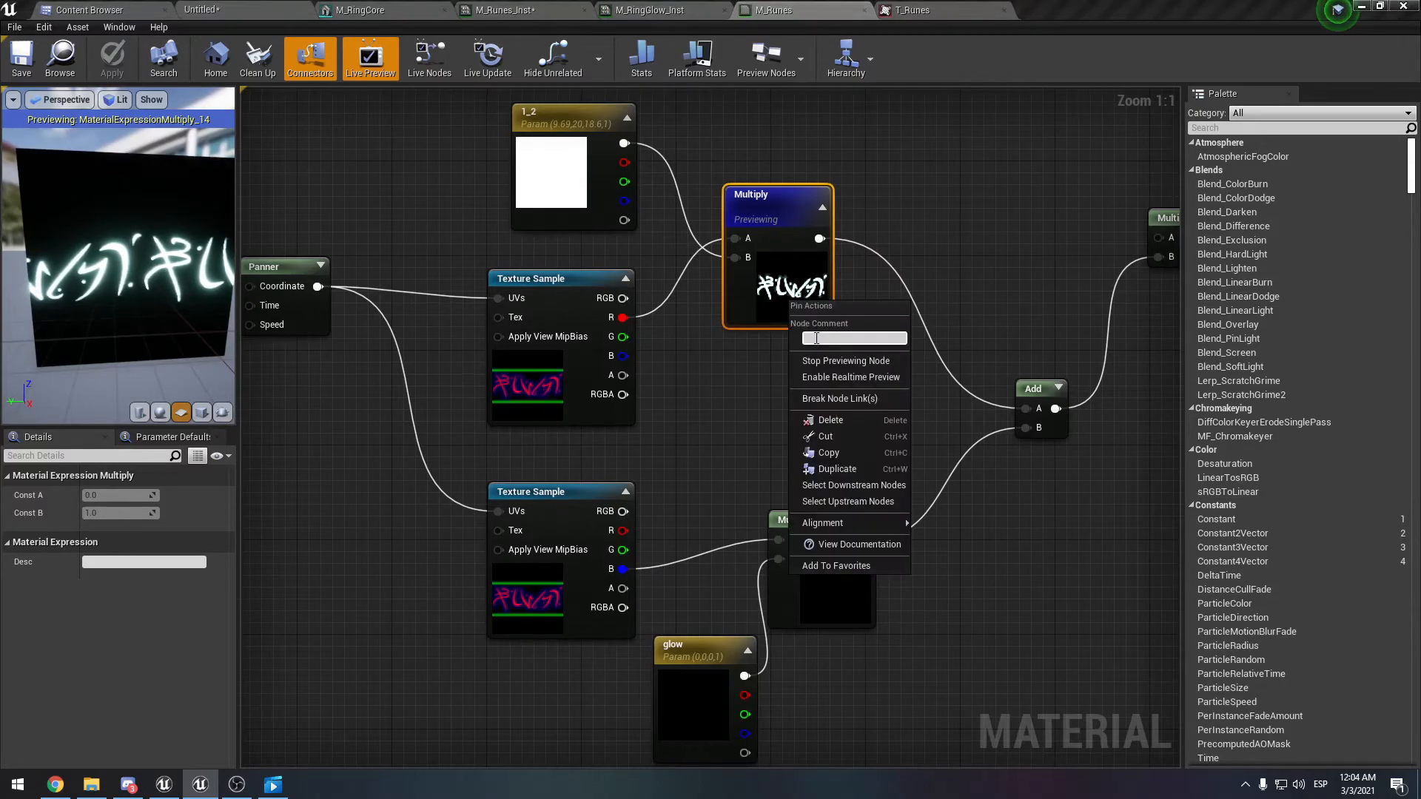
{"action": "scroll", "scroll_direction": "down", "scroll_amount": 3}
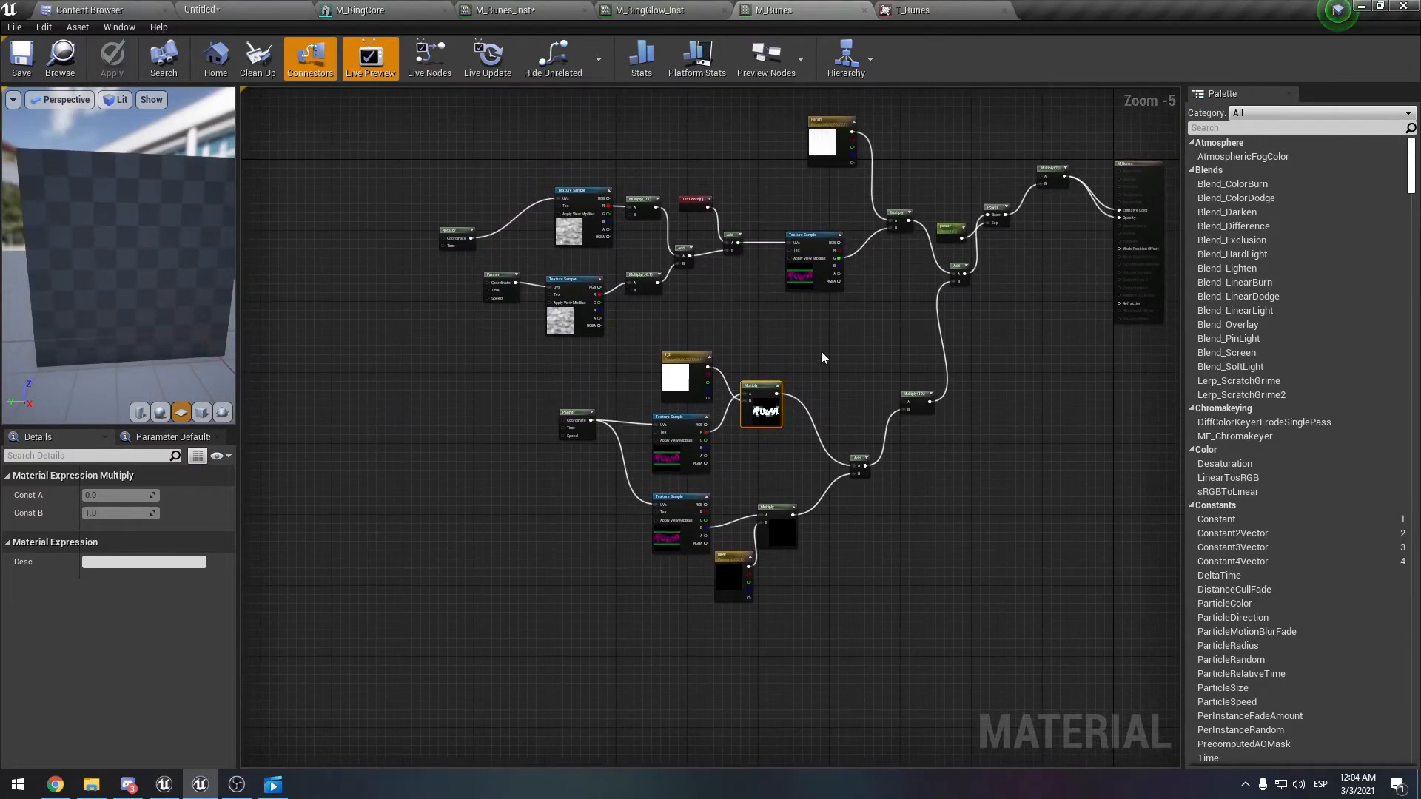
{"action": "left_click", "coordinate": [910, 10]}
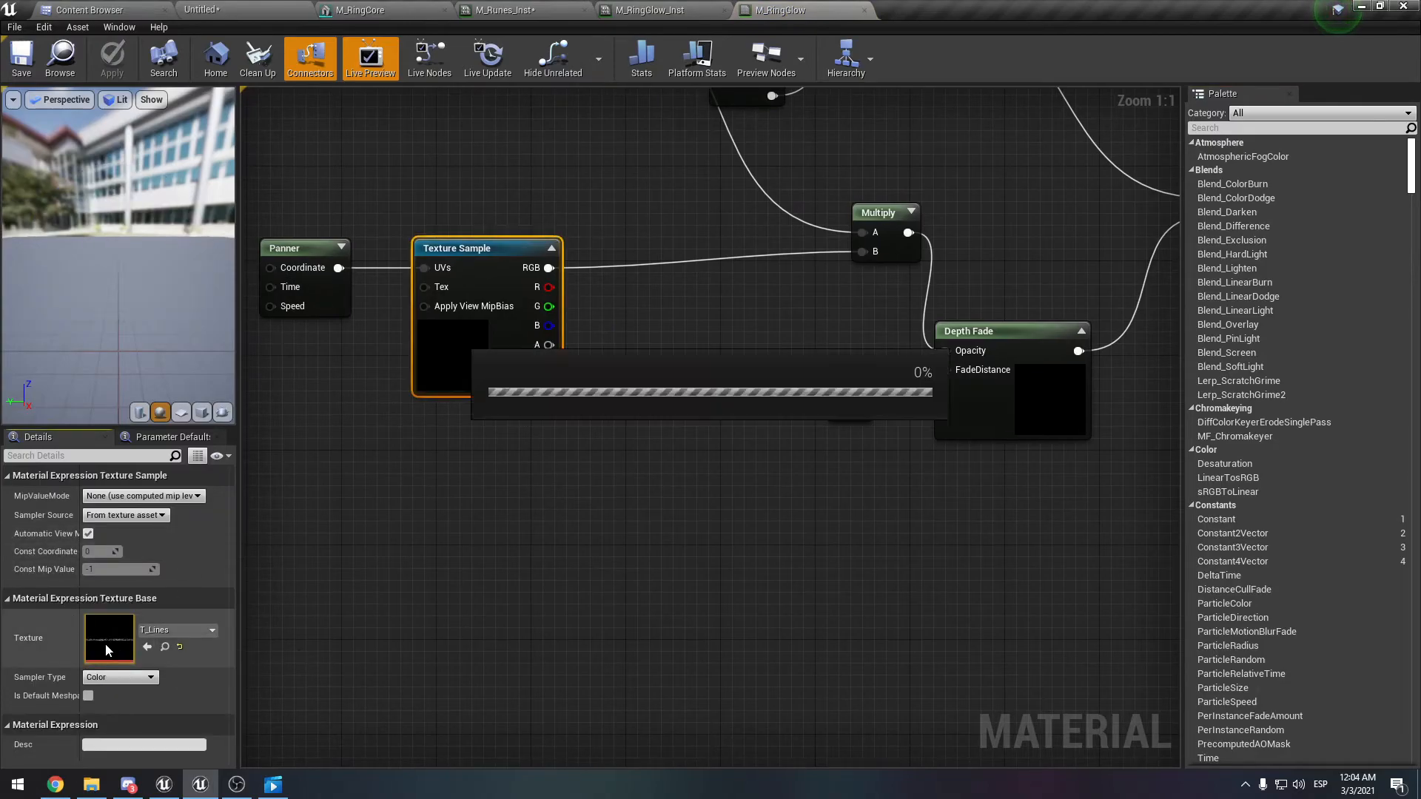
- View the T_Lines texture from M_RingGlow's Texture Sample, then return to the level editor
{"action": "double_click", "coordinate": [108, 636]}
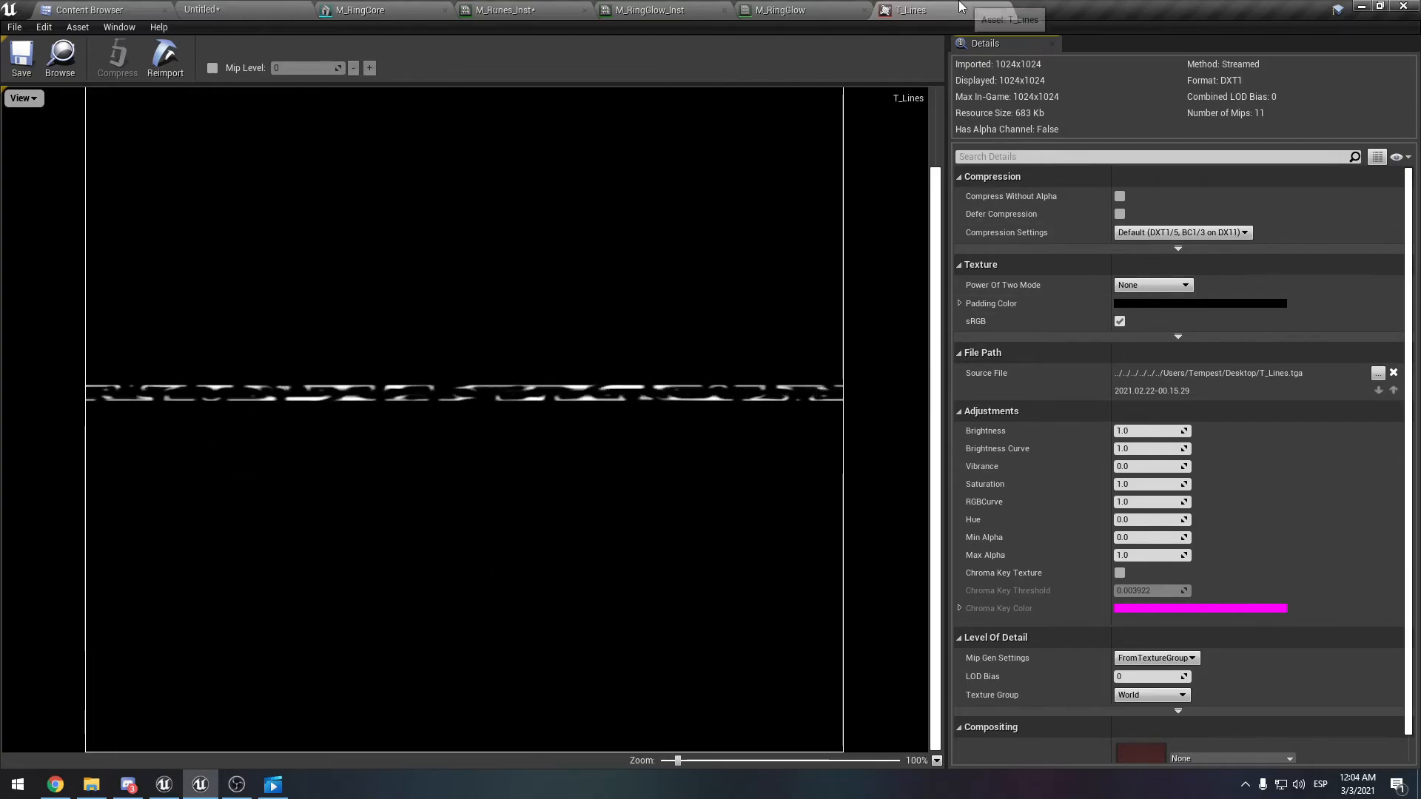
{"action": "left_click", "coordinate": [644, 10]}
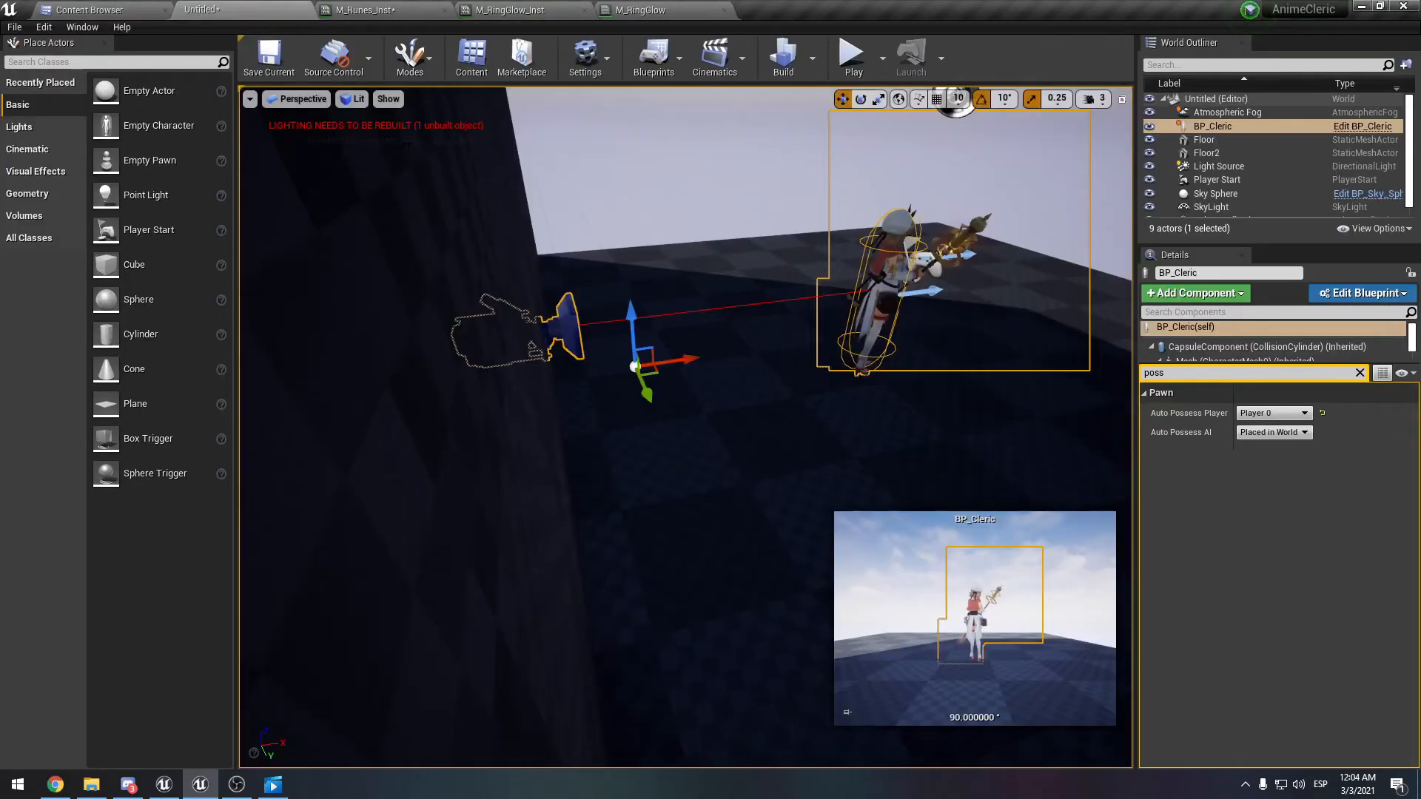
- Start a Play-in-Editor session to test the cleric's glowing staff effects
{"action": "left_click", "coordinate": [850, 56]}
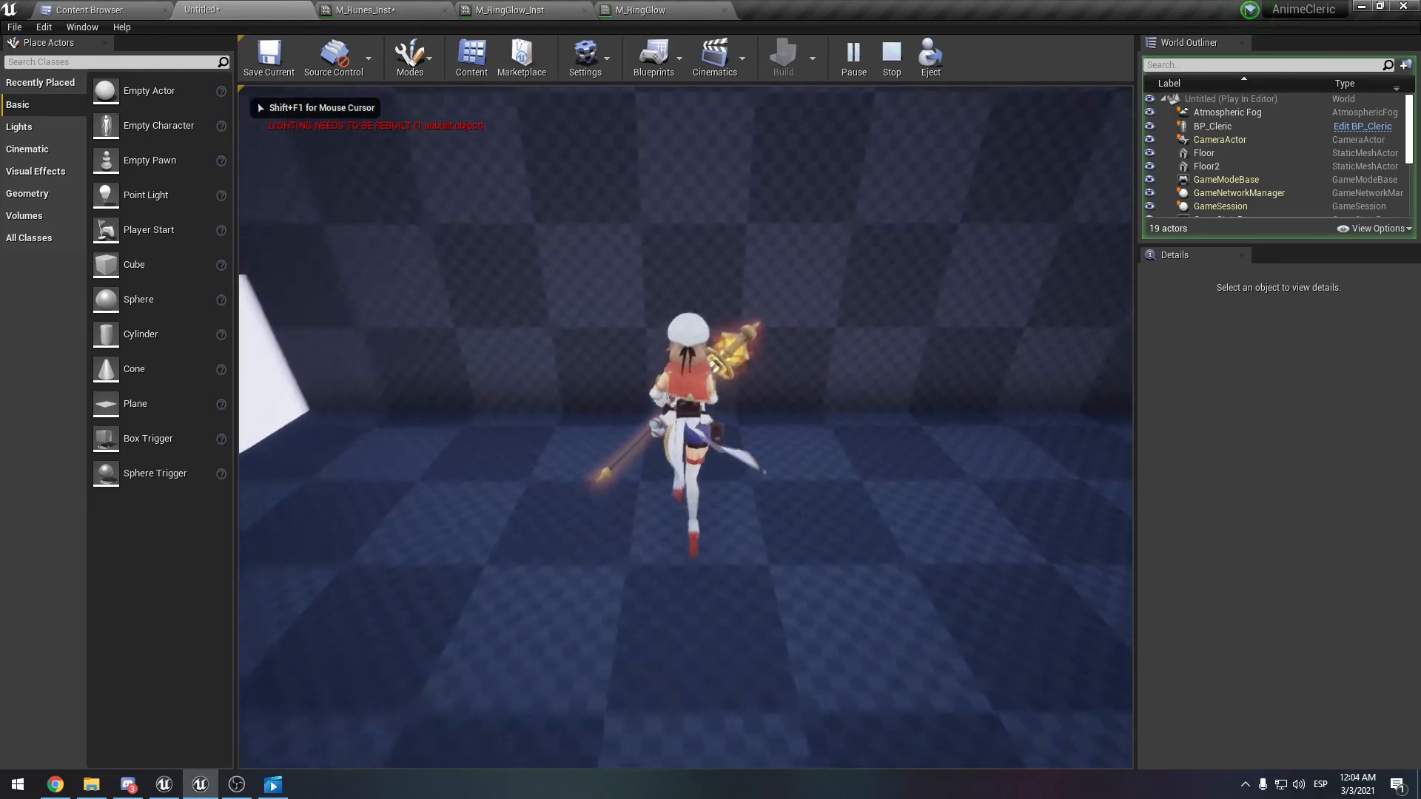